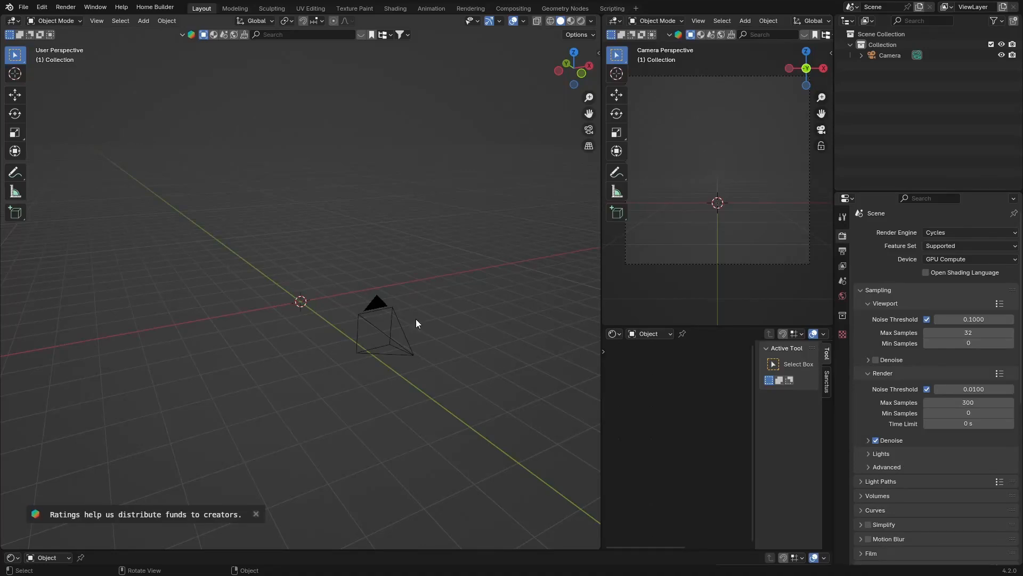
mouse_move(380, 312)
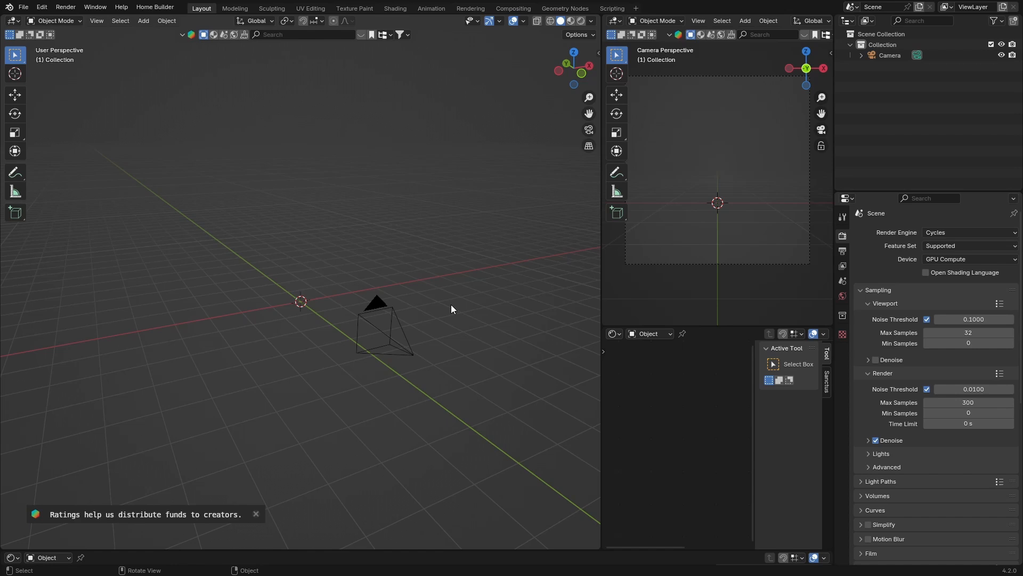
mouse_move(472, 264)
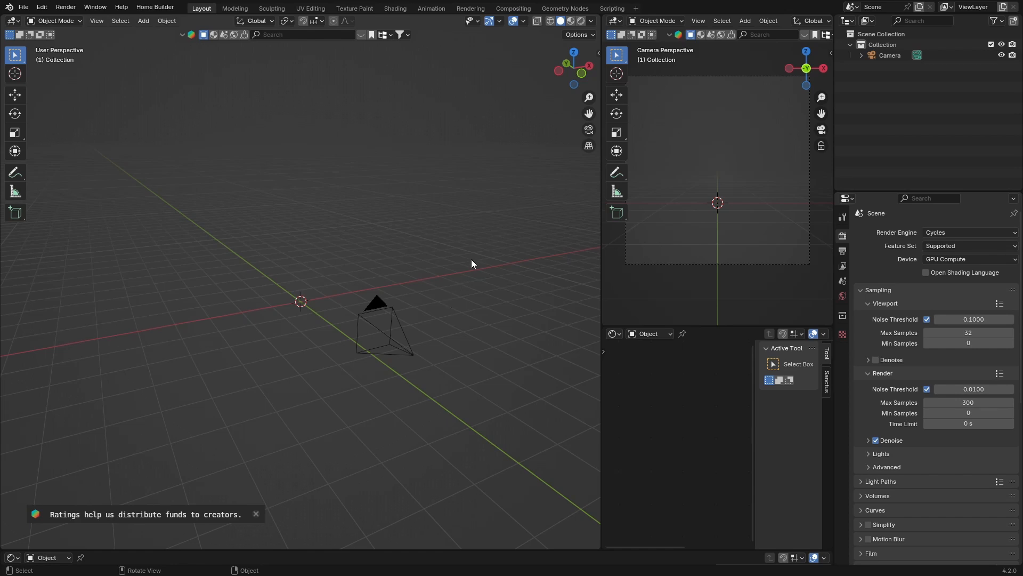
Switch the render engine to EEVEE and load the gear scene .blend with camera, lamps and backdrop
click(255, 514)
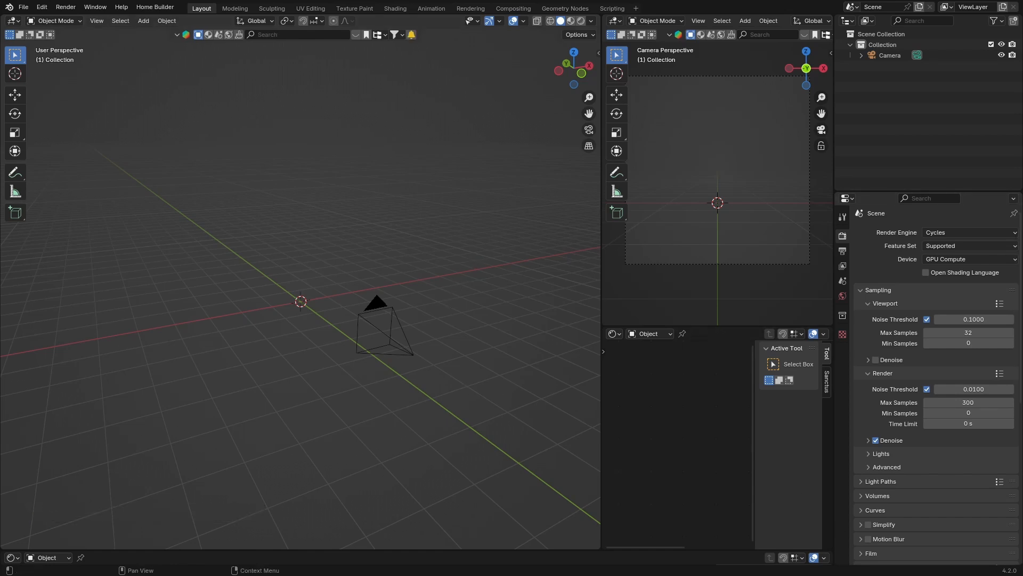
mouse_move(402, 251)
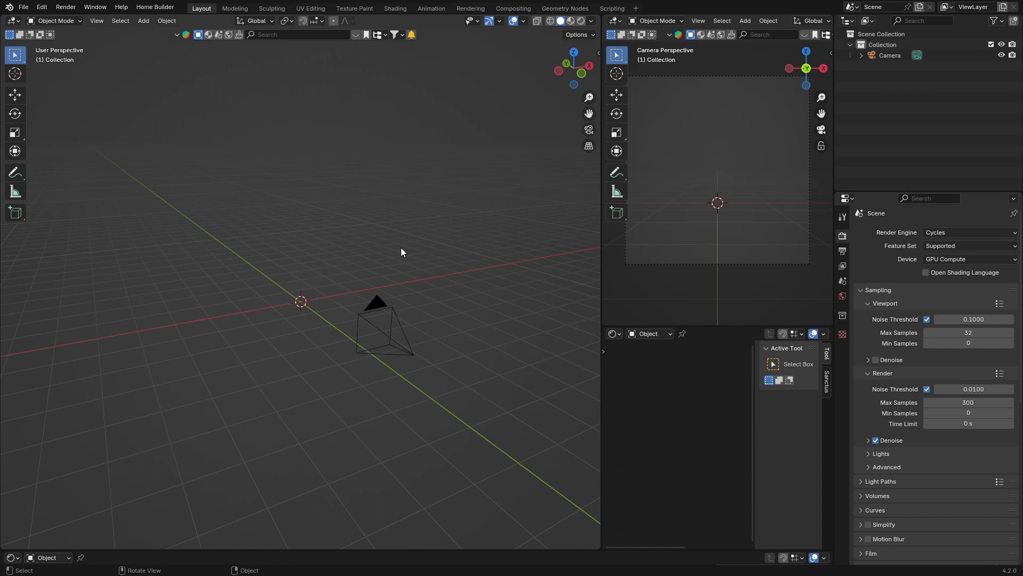
click(969, 232)
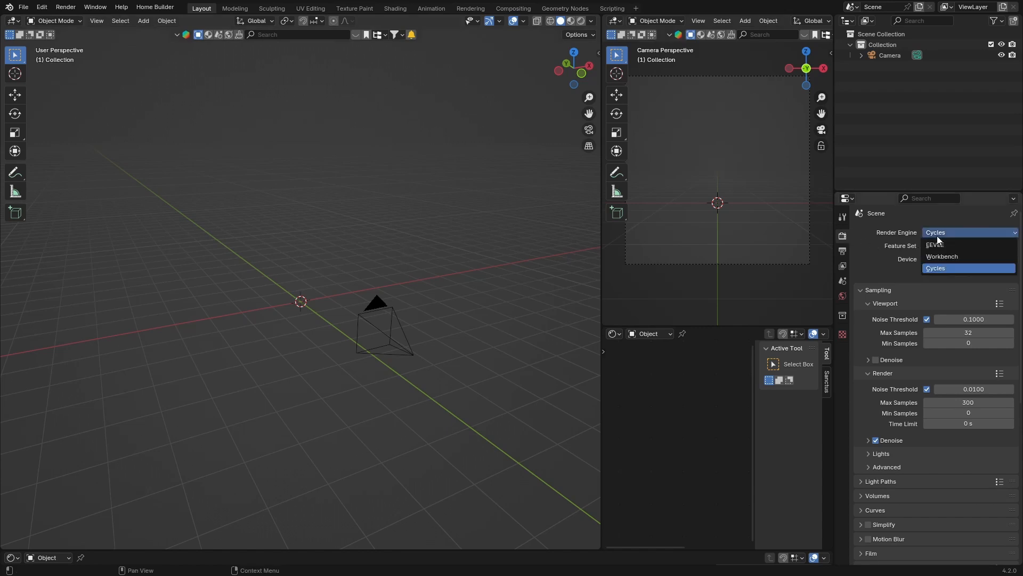
click(936, 245)
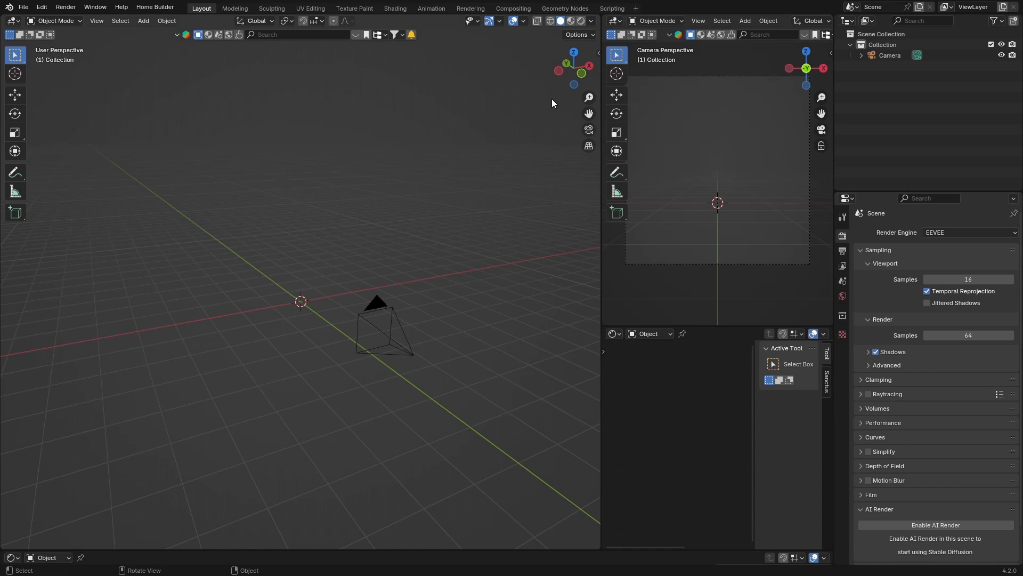
mouse_move(280, 245)
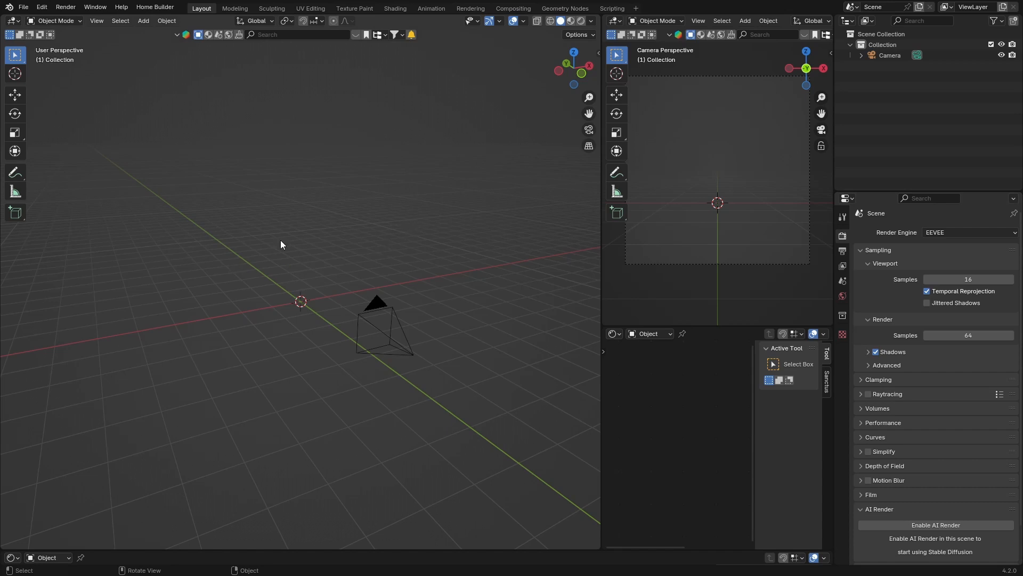
mouse_move(262, 293)
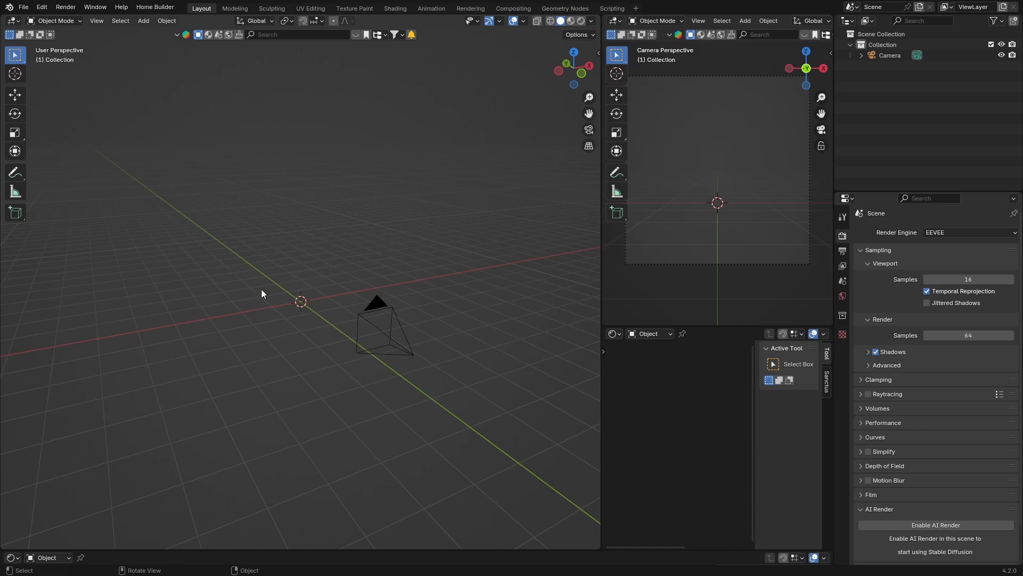
mouse_move(413, 259)
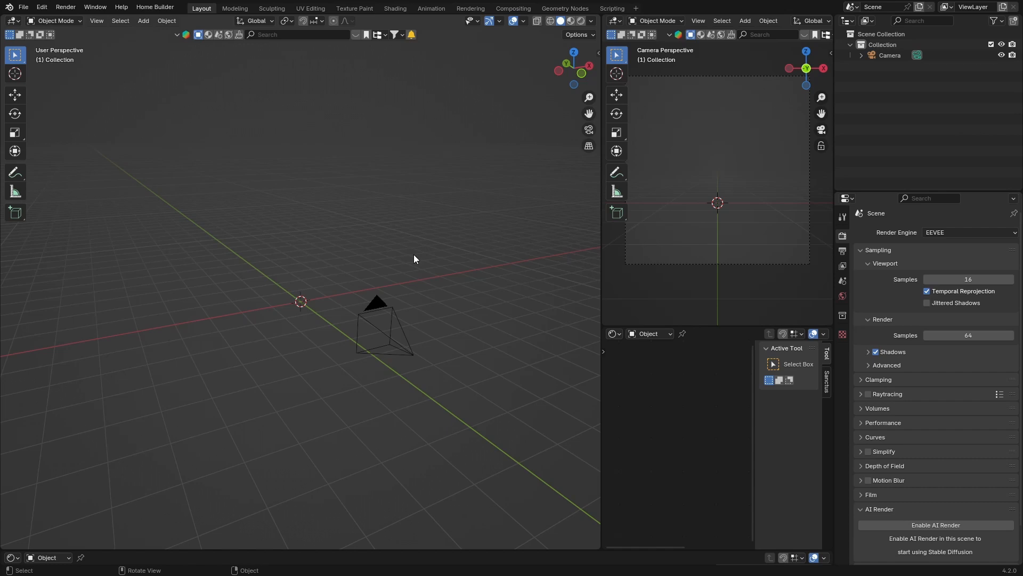
mouse_move(234, 298)
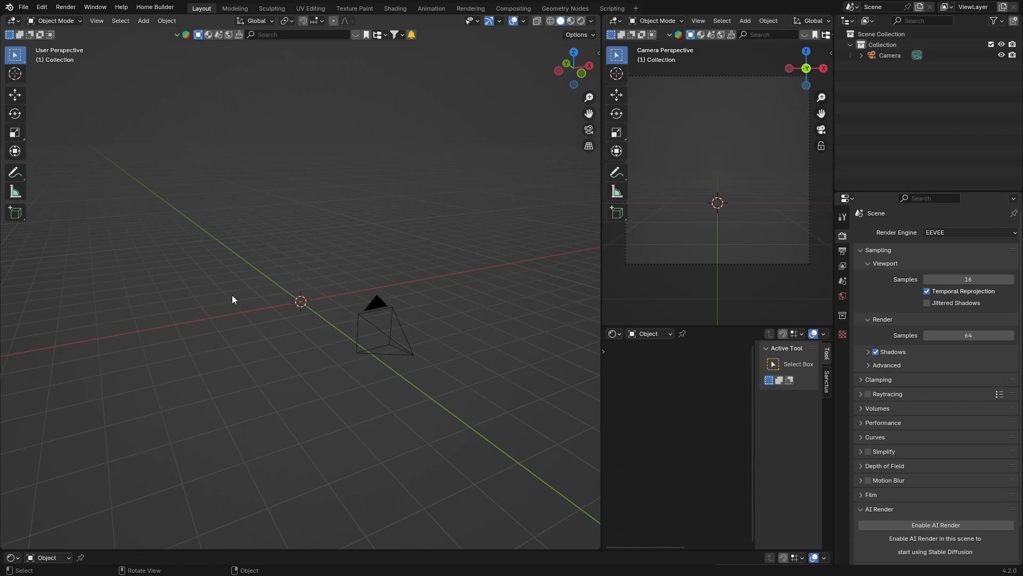
mouse_move(234, 267)
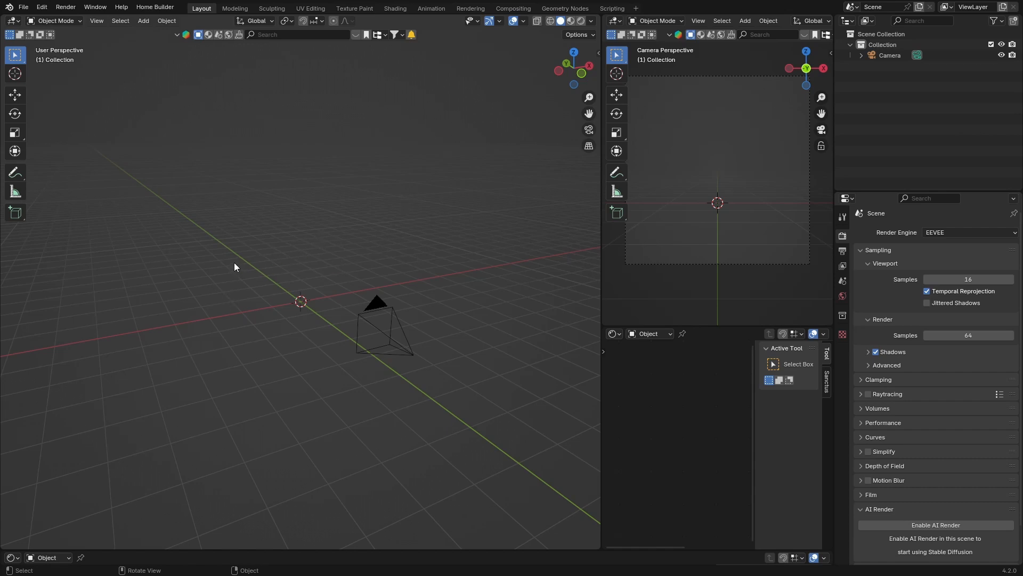
mouse_move(229, 307)
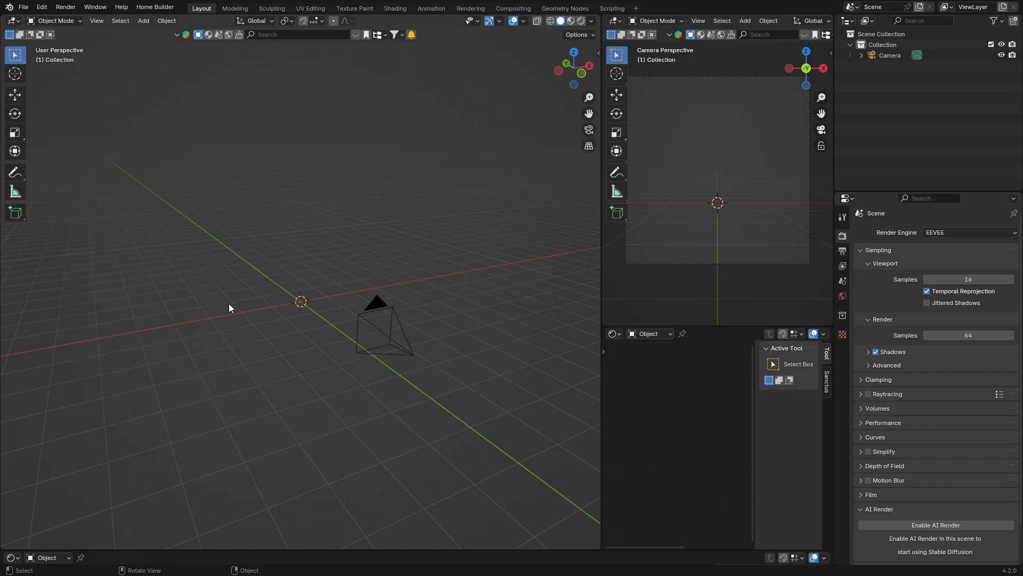
mouse_move(347, 204)
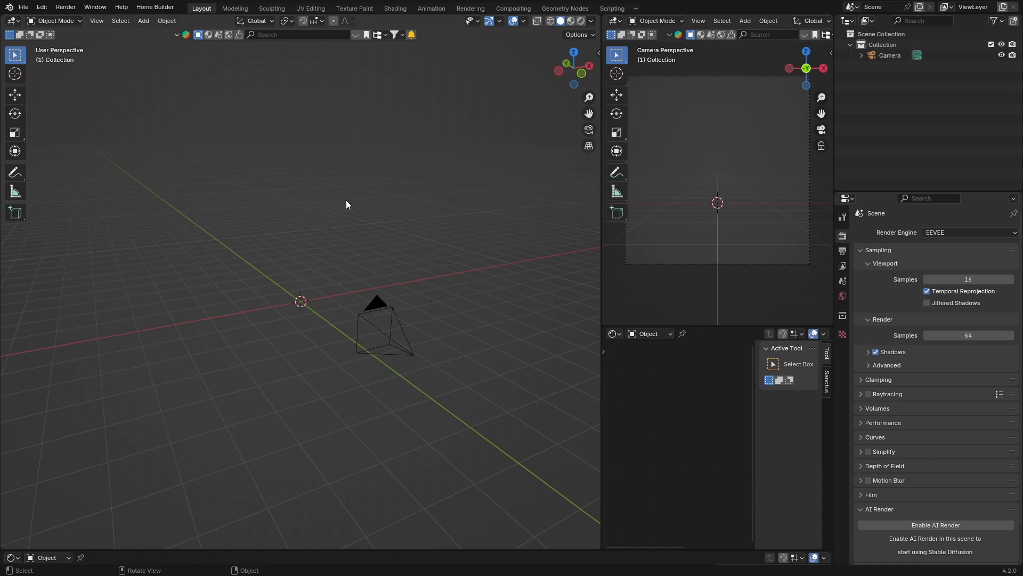
mouse_move(889, 394)
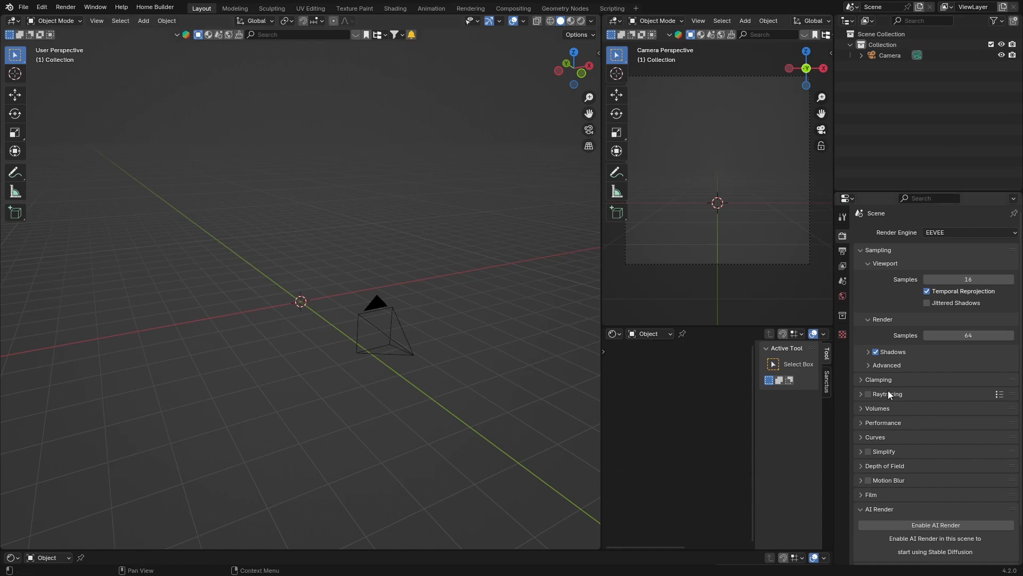
mouse_move(868, 336)
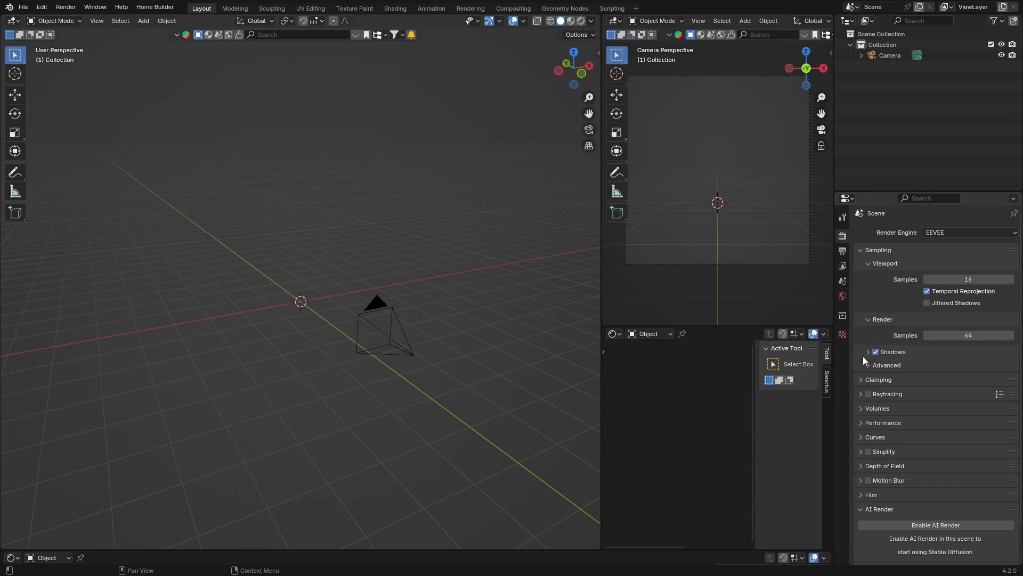
mouse_move(888, 343)
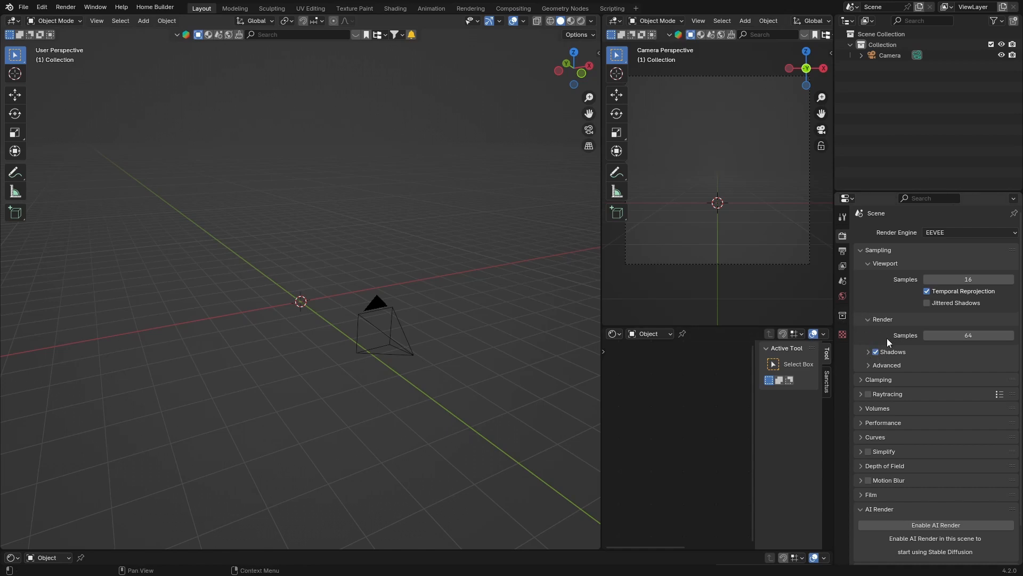
mouse_move(828, 295)
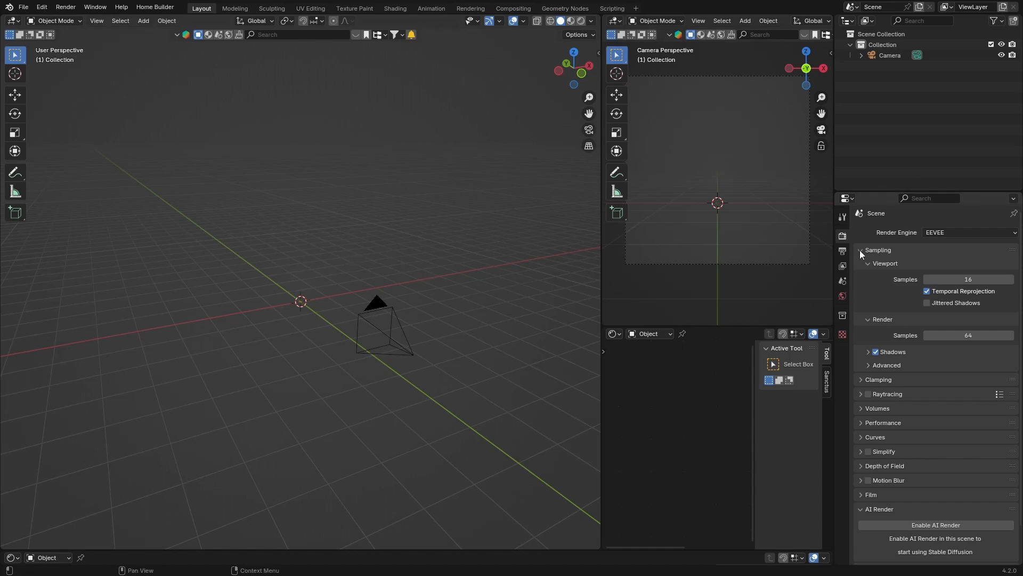
mouse_move(201, 81)
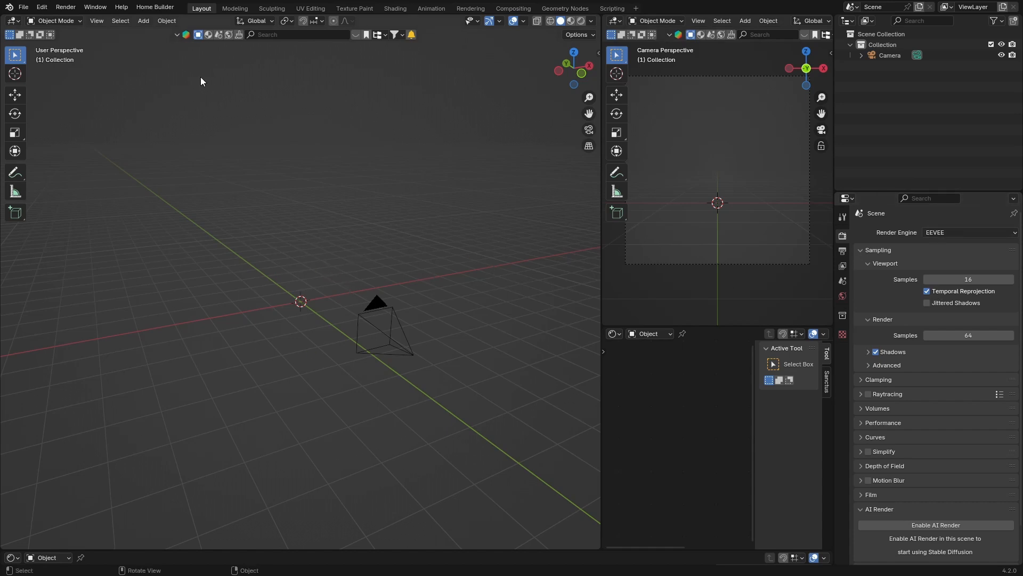
click(22, 8)
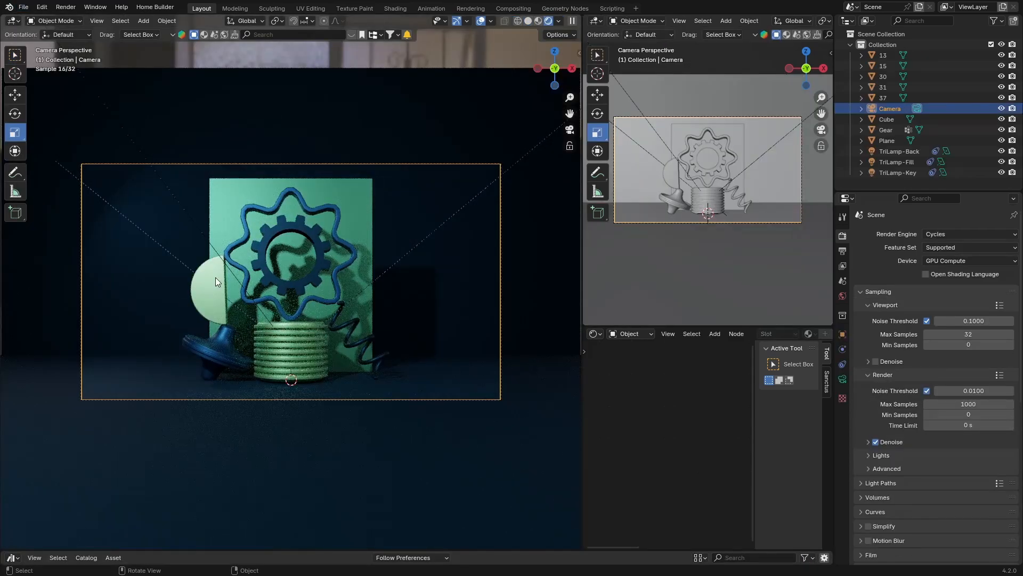
click(969, 233)
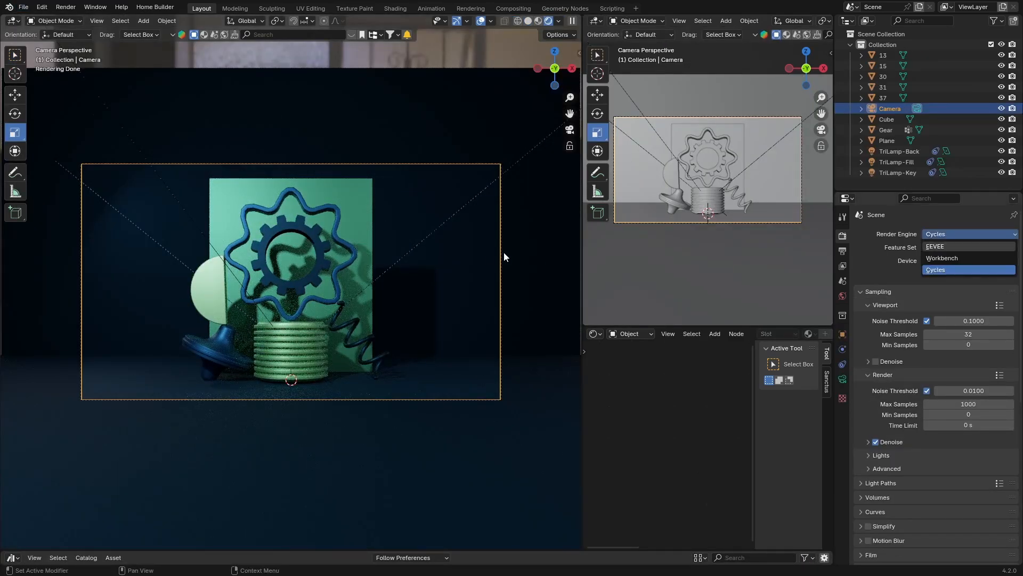
Set the gear scene's render engine to EEVEE
click(935, 246)
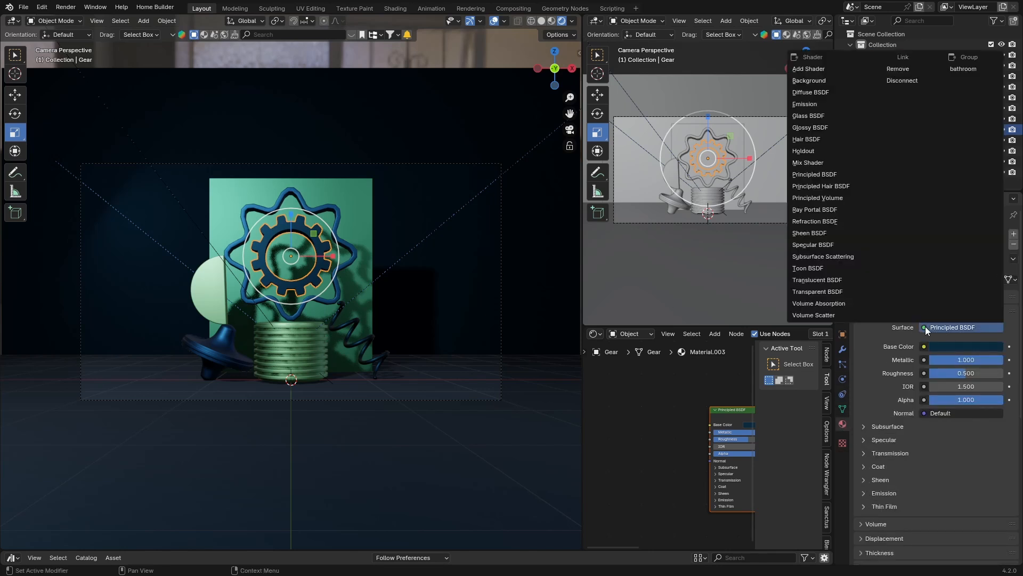
mouse_move(812, 103)
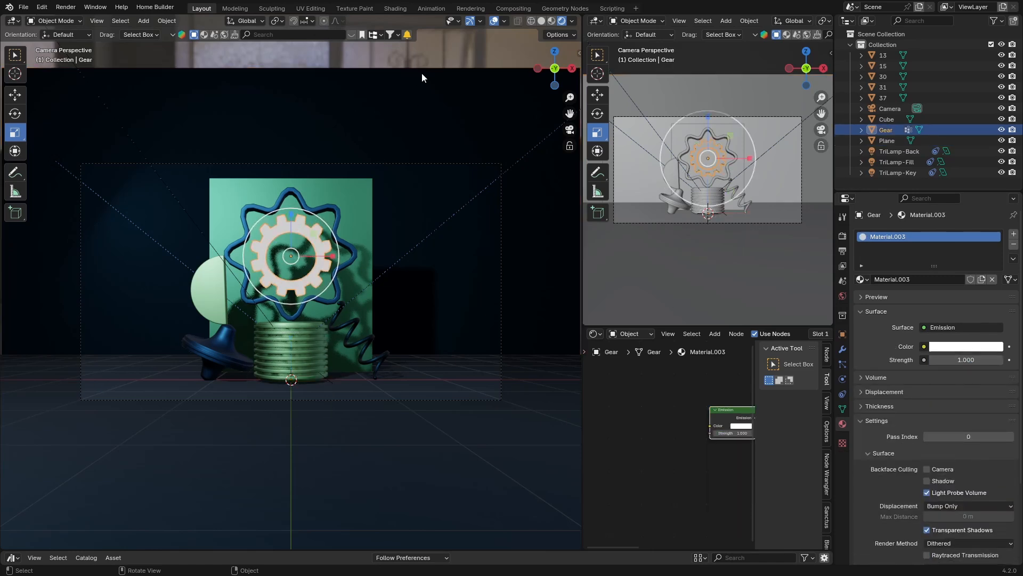
mouse_move(835, 239)
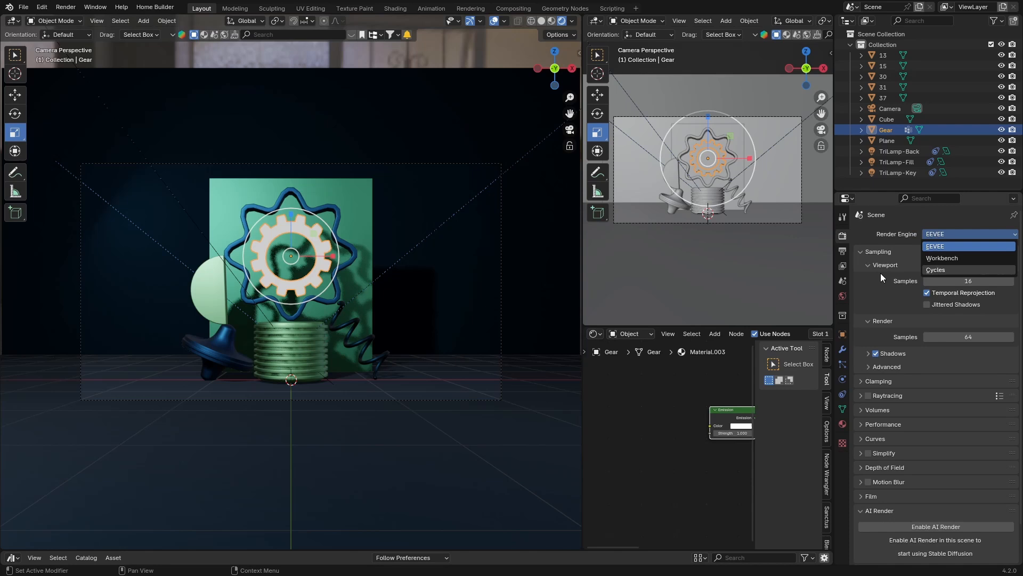
click(935, 270)
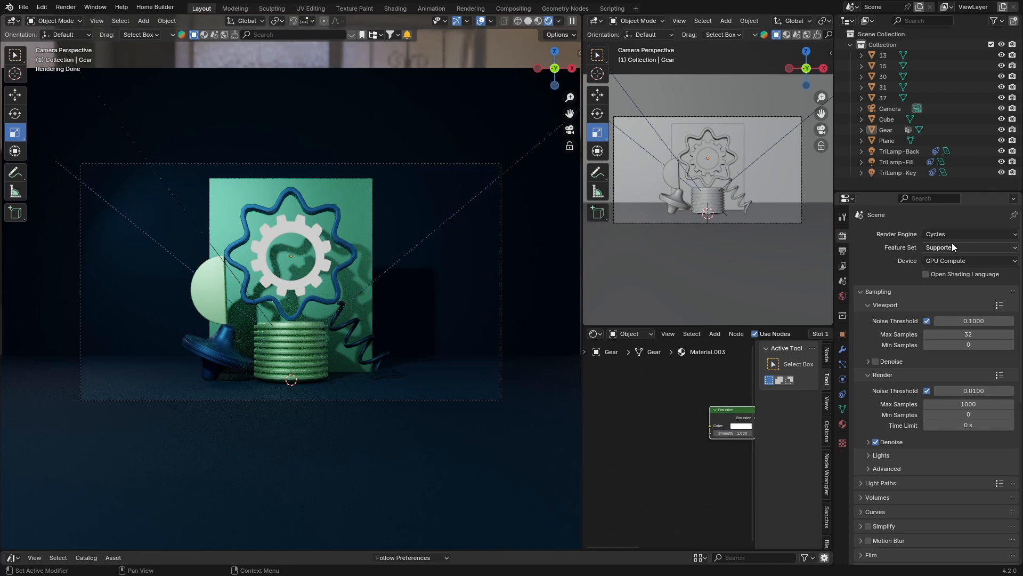
click(969, 233)
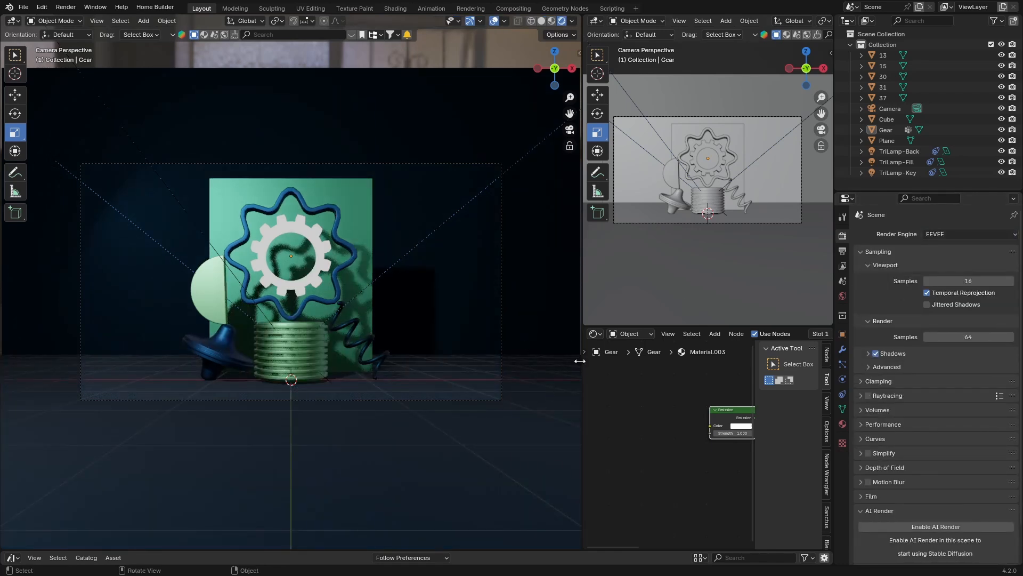
mouse_move(889, 286)
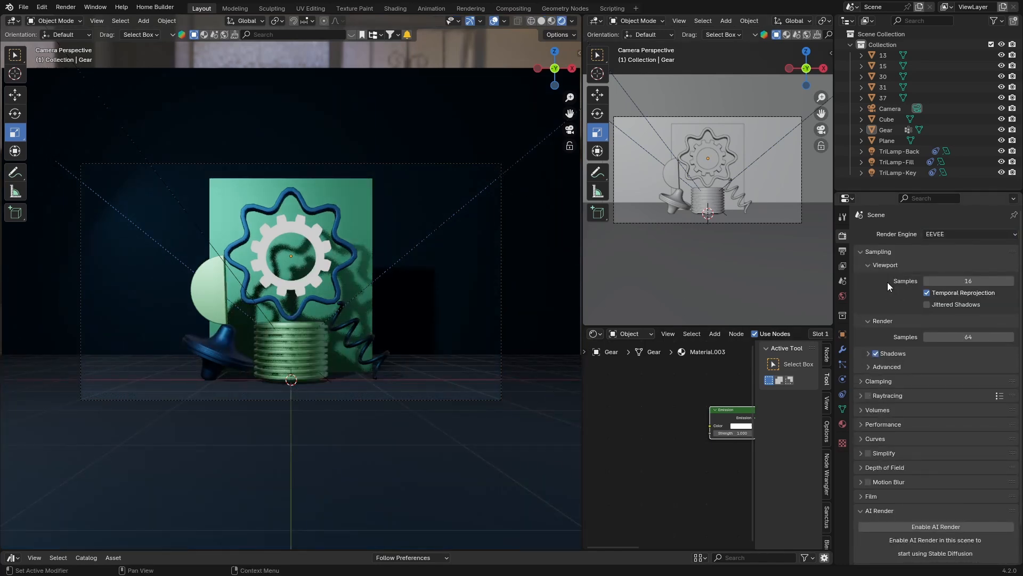
click(876, 353)
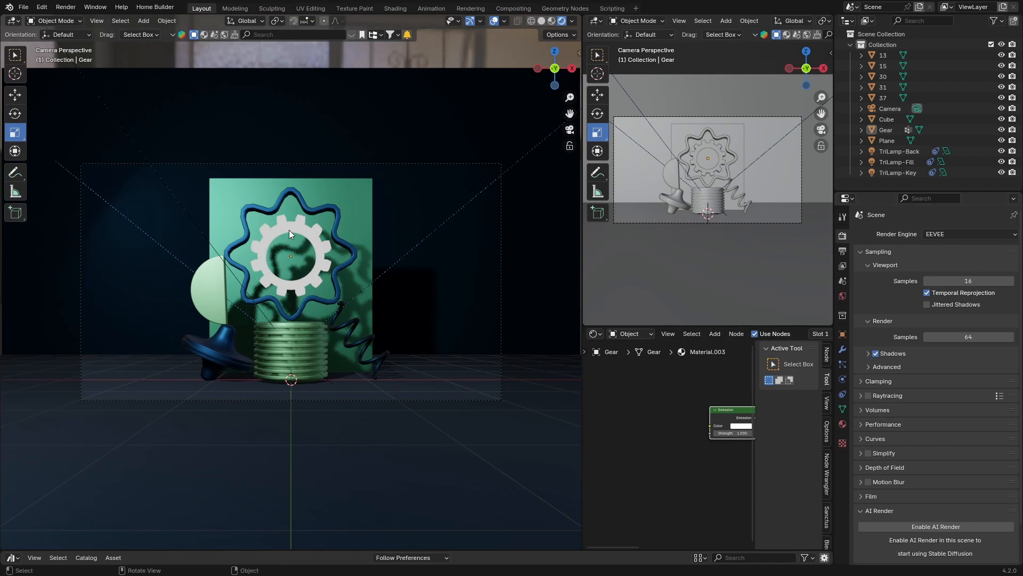
click(281, 219)
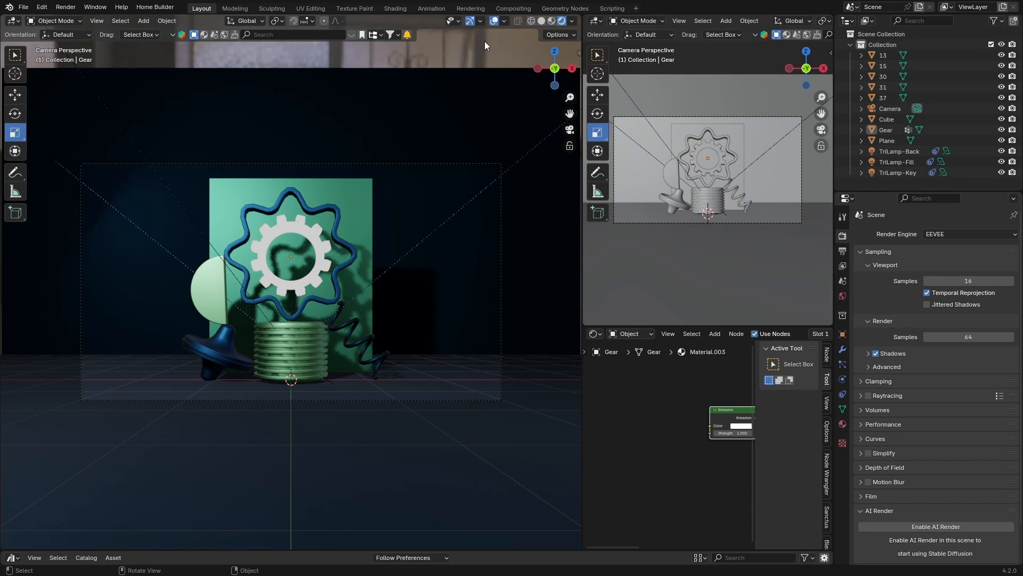
mouse_move(290, 209)
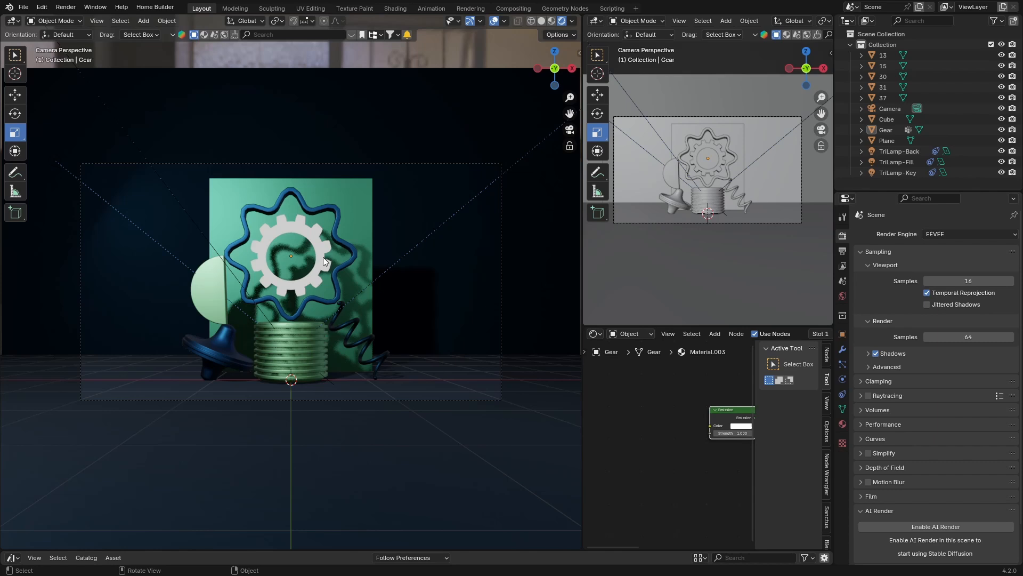
Enable EEVEE Raytracing in Render Properties and select the Gear object
click(290, 254)
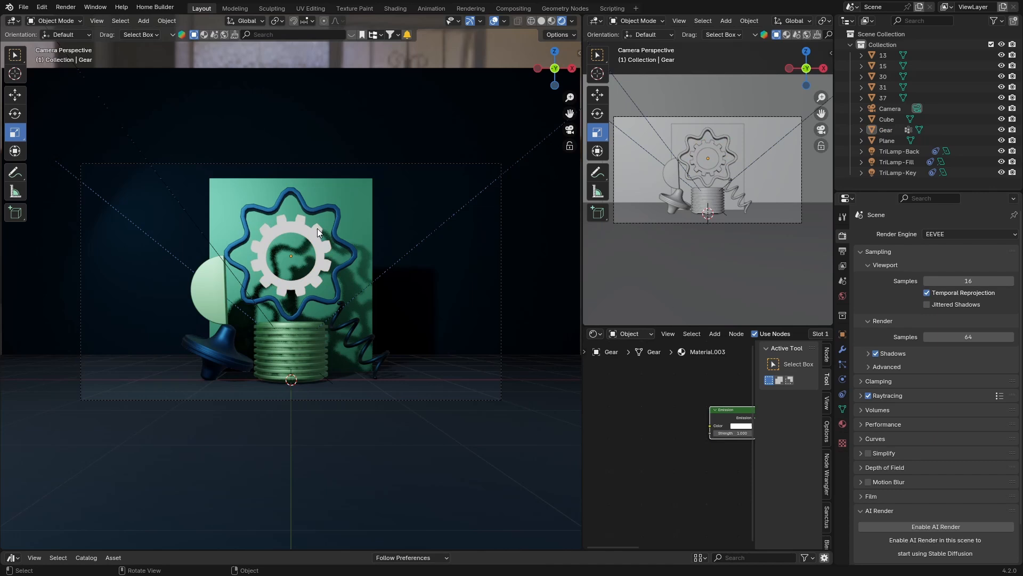
click(290, 255)
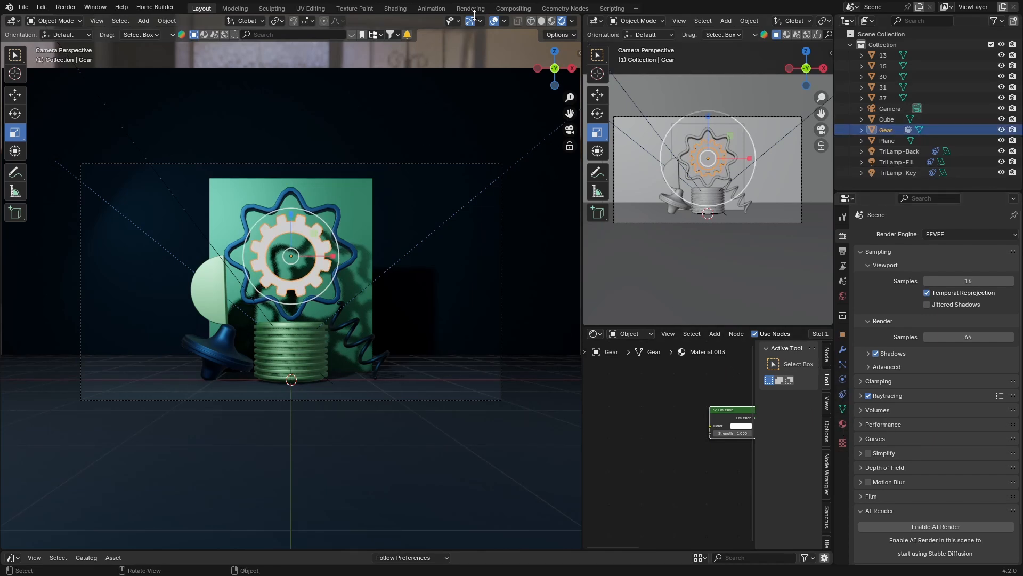
click(513, 7)
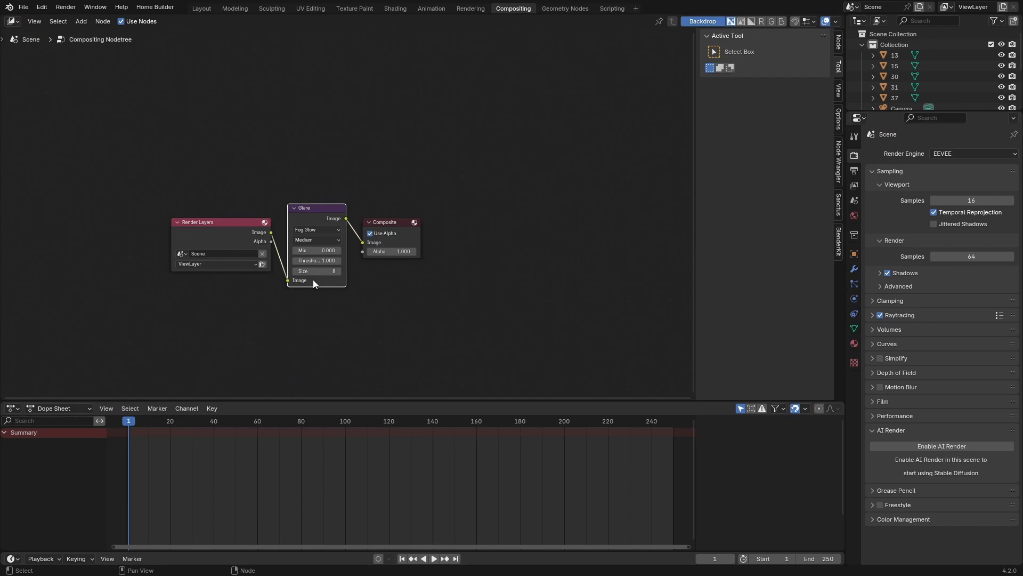
key(F12)
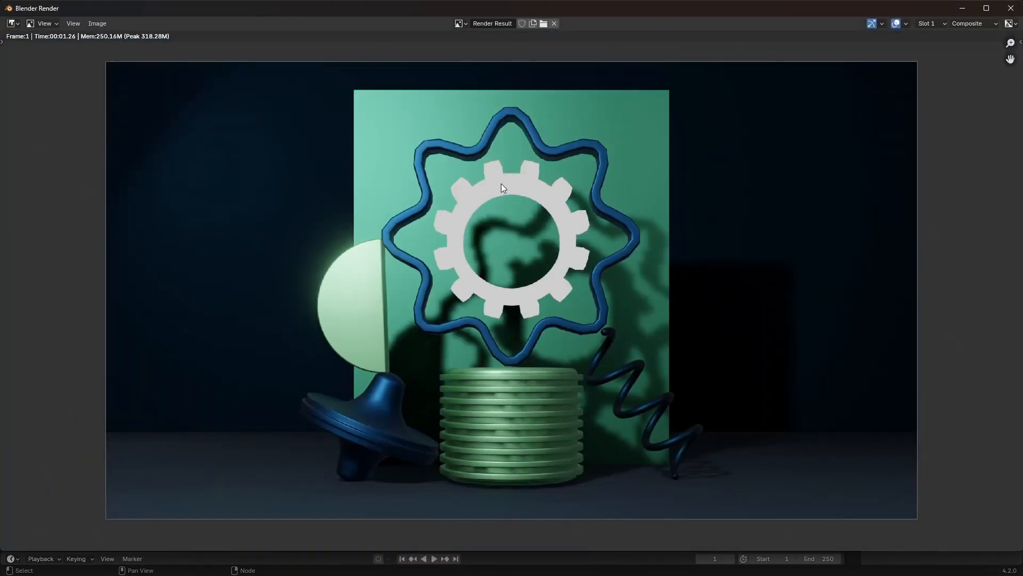
click(514, 7)
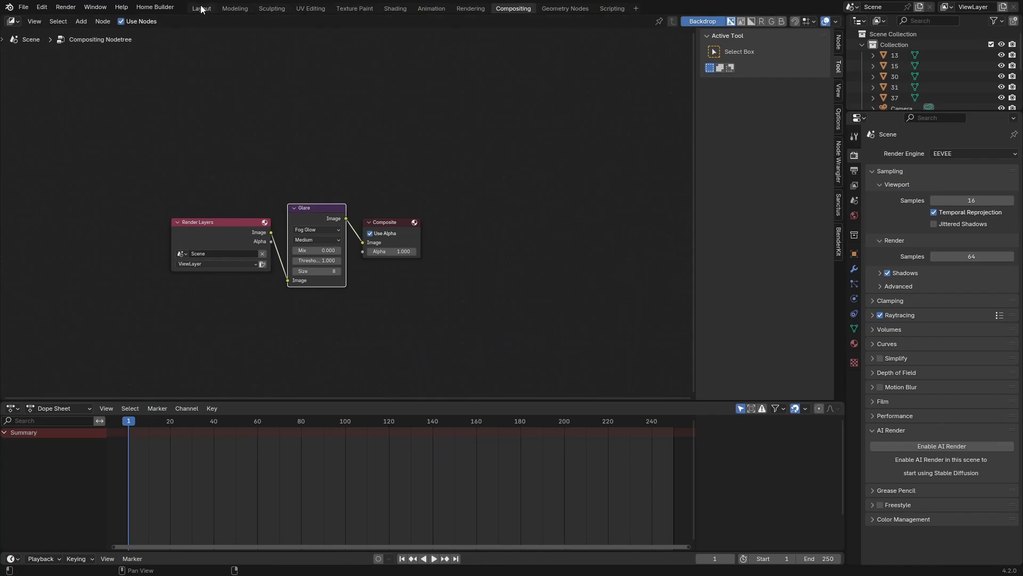
Set the Gear material's Emission Strength to 50 in the Layout workspace
click(202, 7)
text(50)
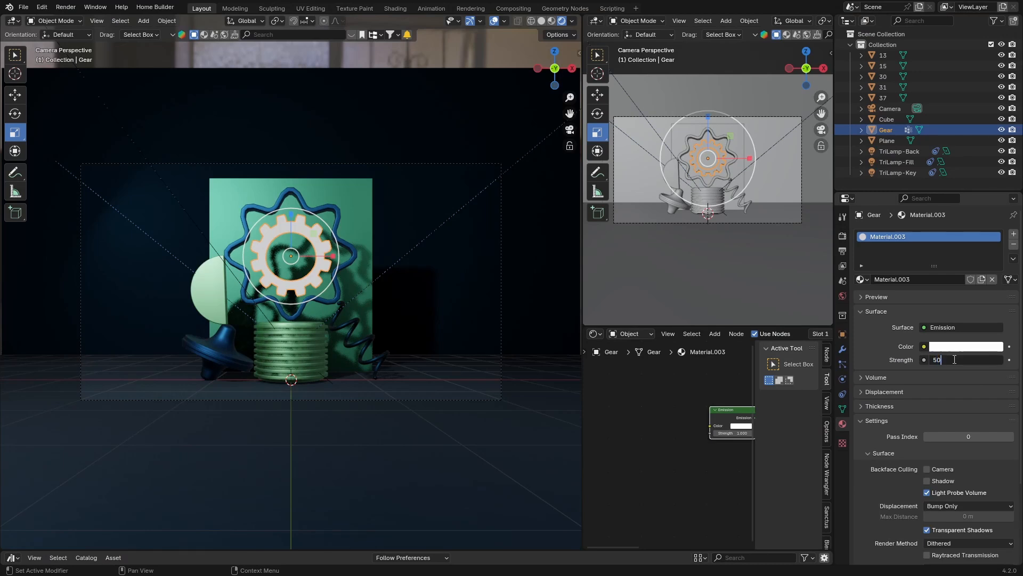
key(Return)
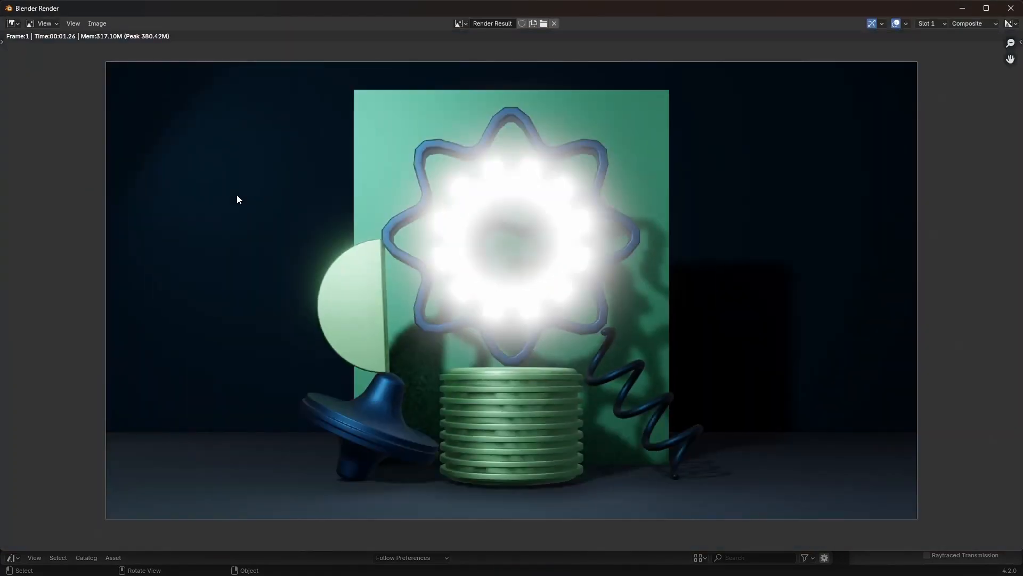
mouse_move(1010, 8)
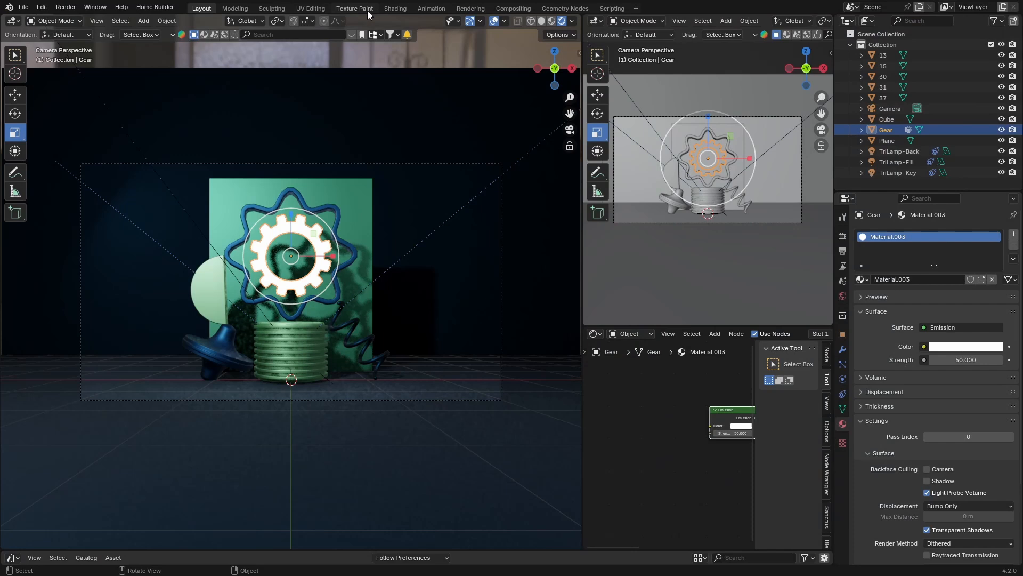
click(512, 7)
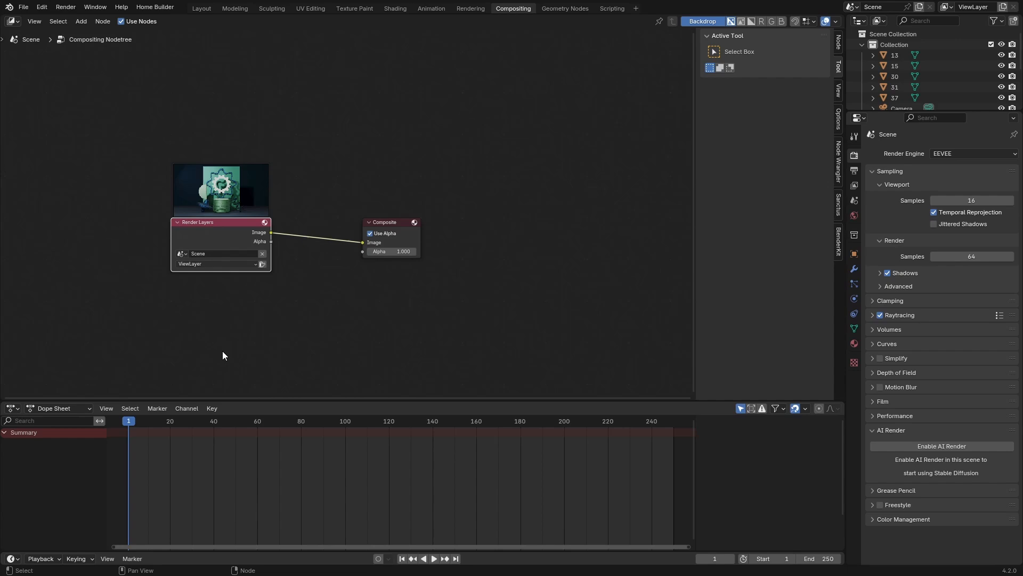
Add a Glare node of type Bloom on the Render Layers–Composite link
key(F12)
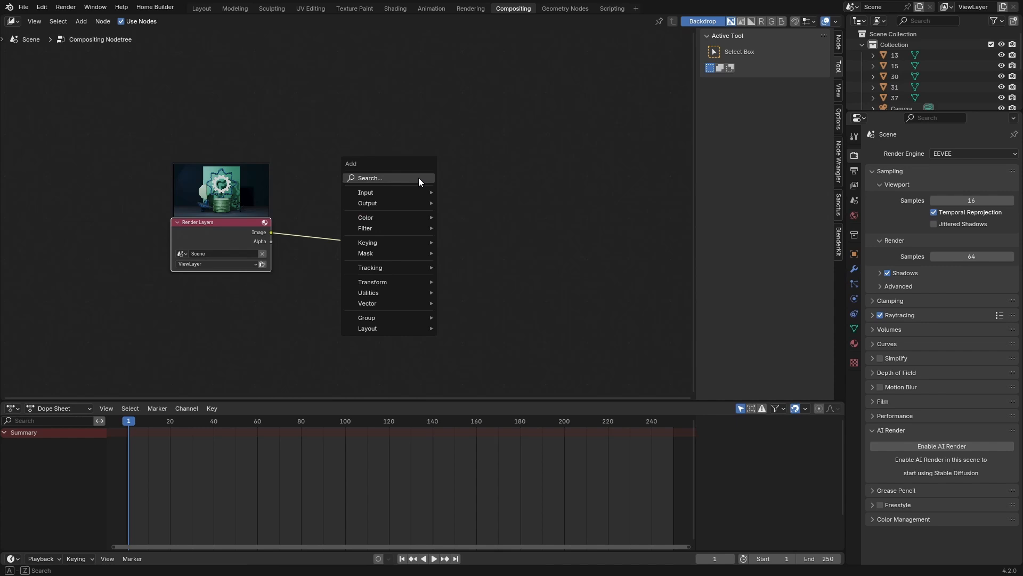
text(gla)
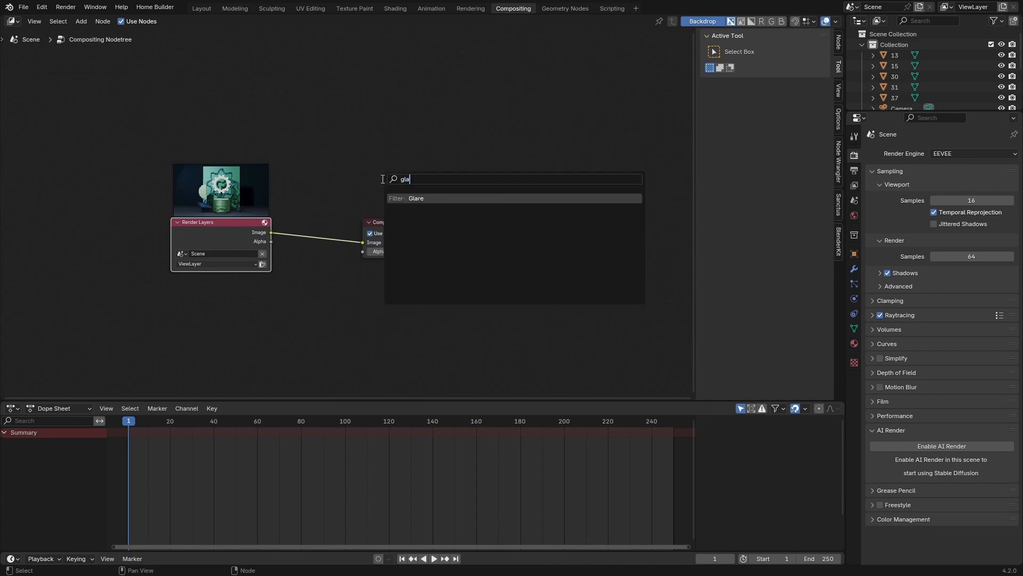
click(415, 198)
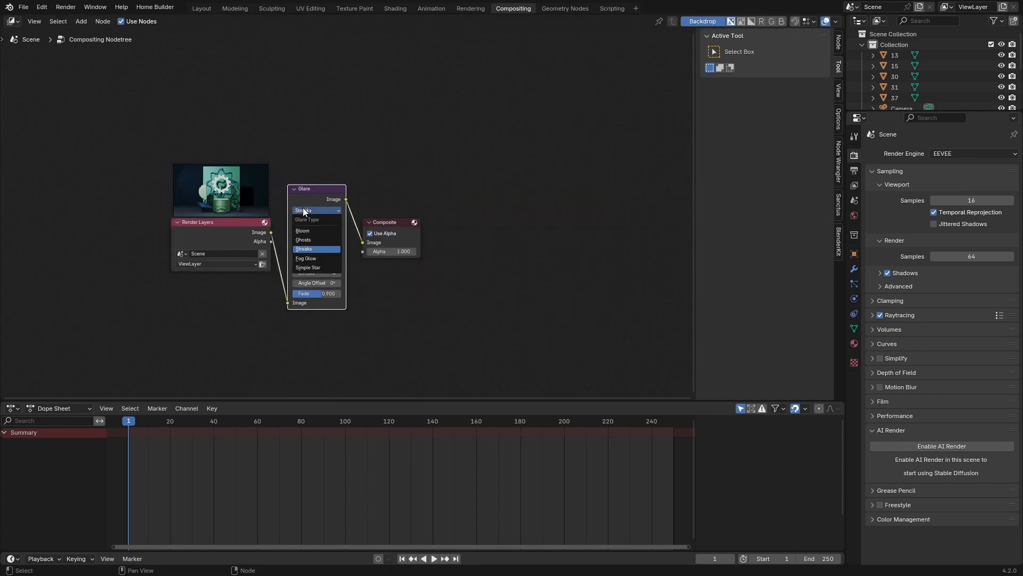
click(302, 230)
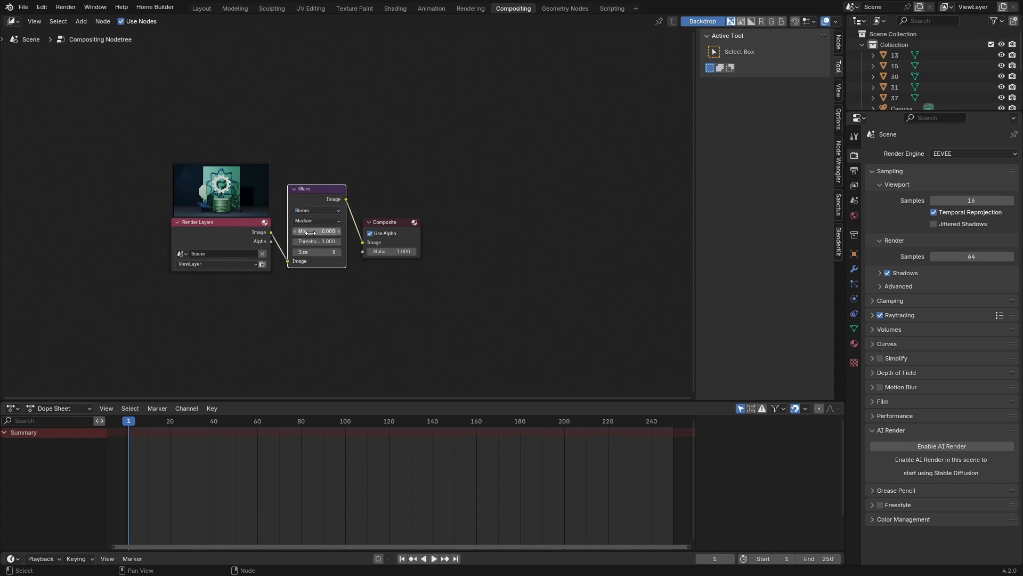
click(317, 210)
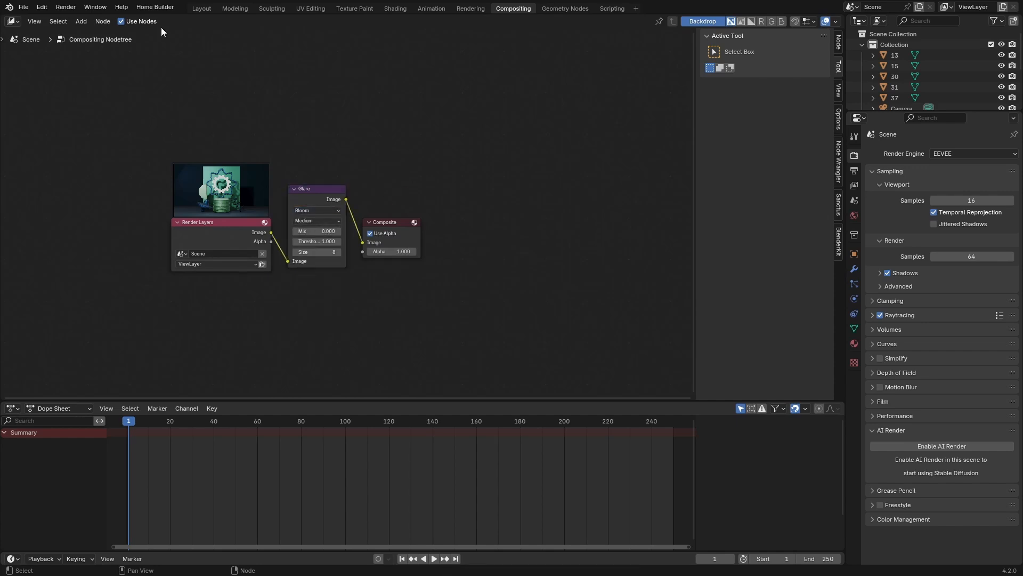
Set the Gear's Emission Strength to 5 and render the glowing result with F12
click(201, 8)
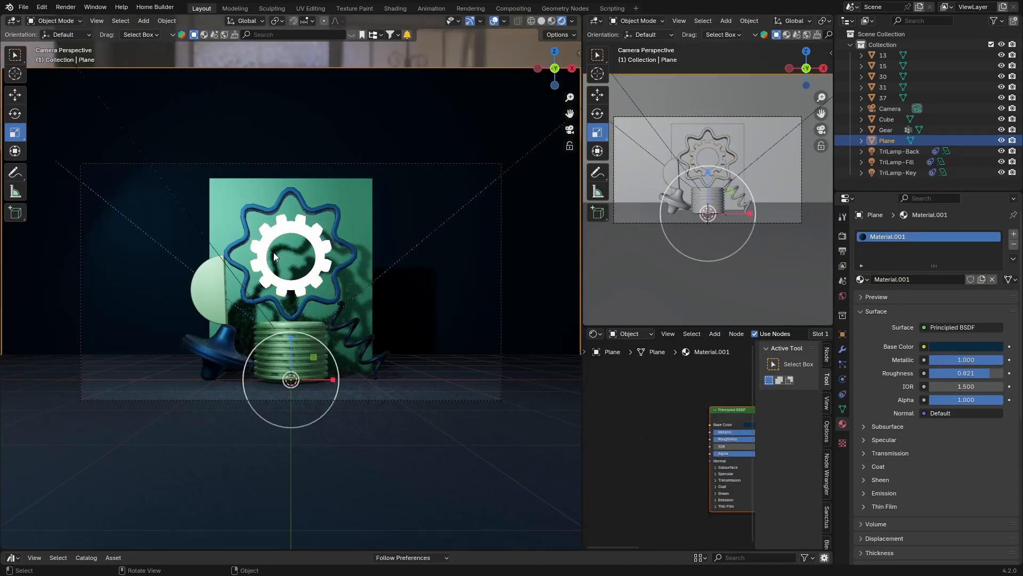
key(F12)
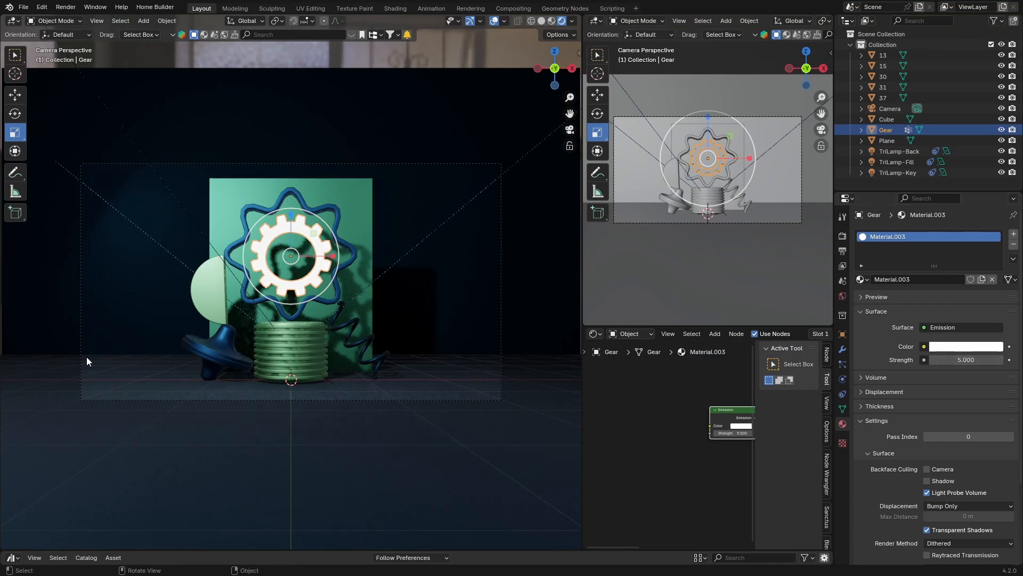
key(F12)
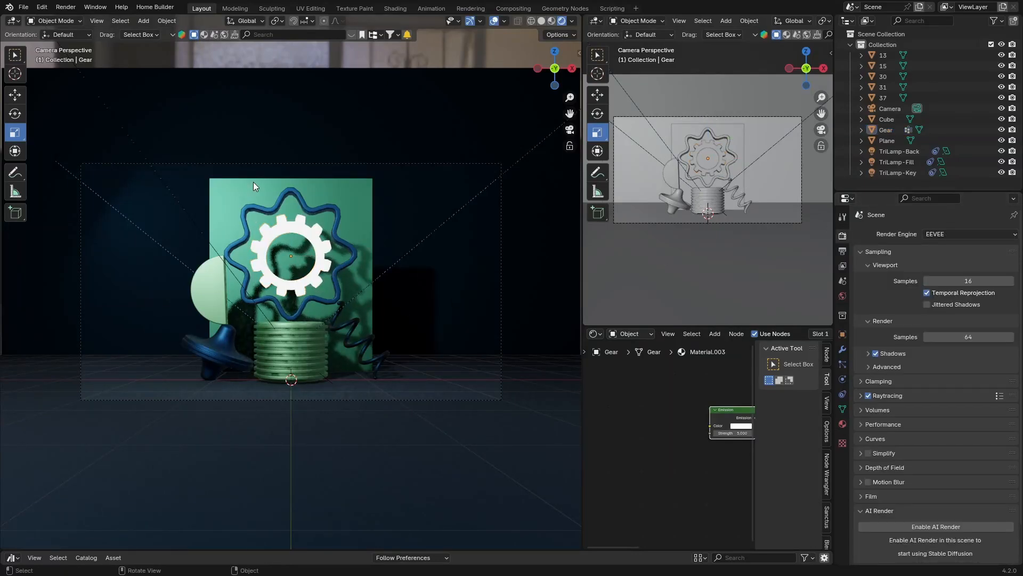
click(512, 8)
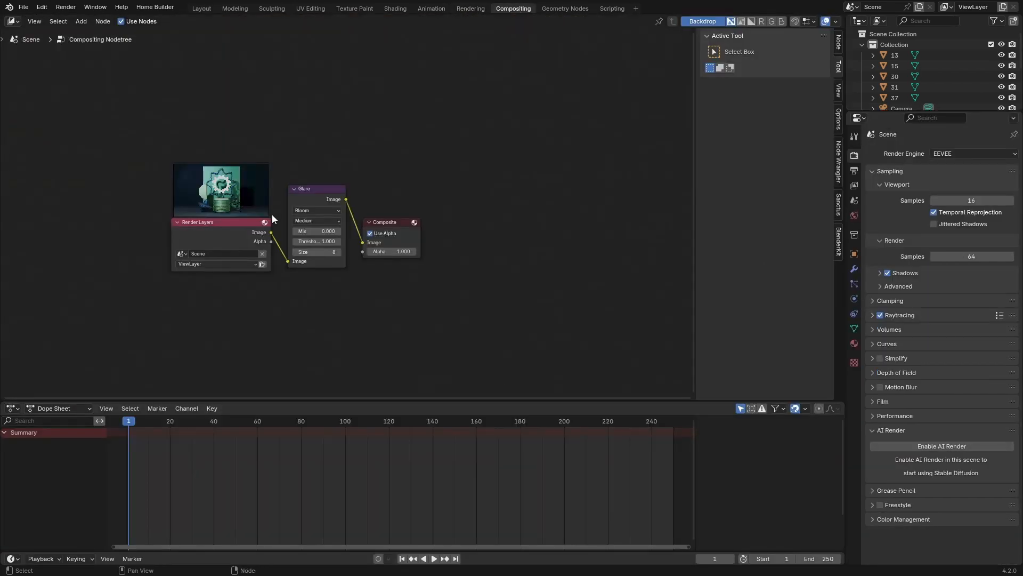
mouse_move(209, 234)
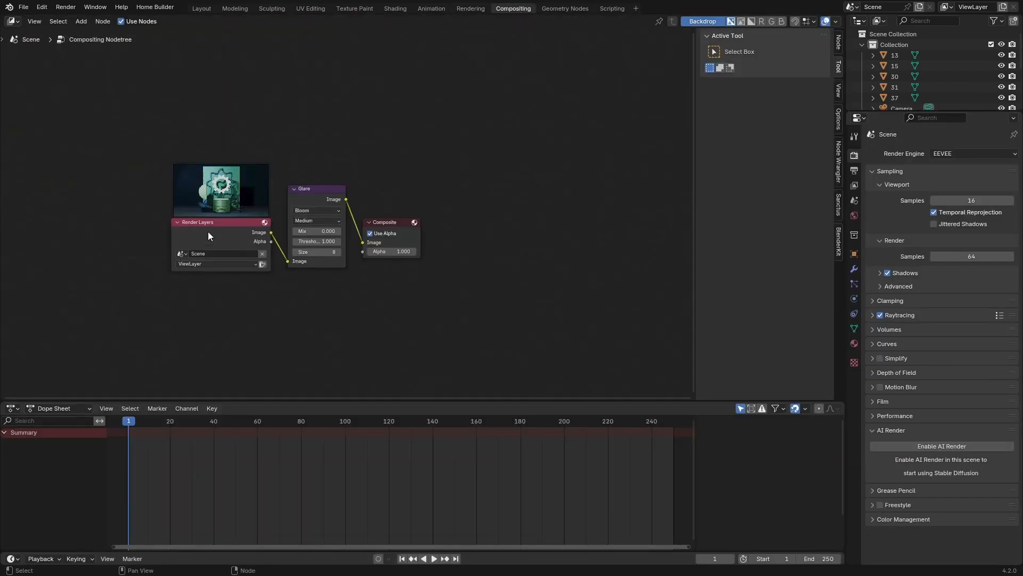
mouse_move(185, 14)
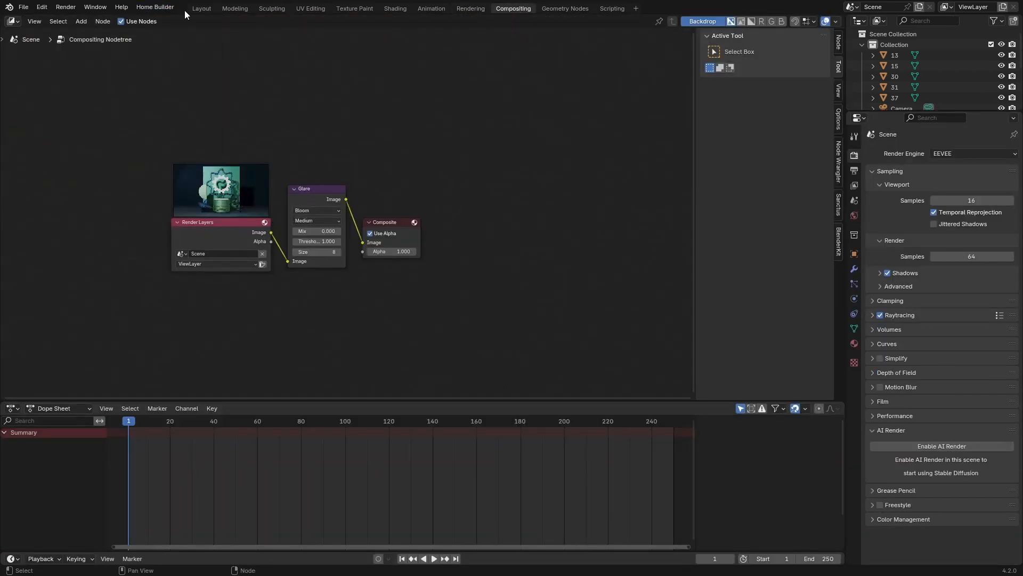
click(202, 7)
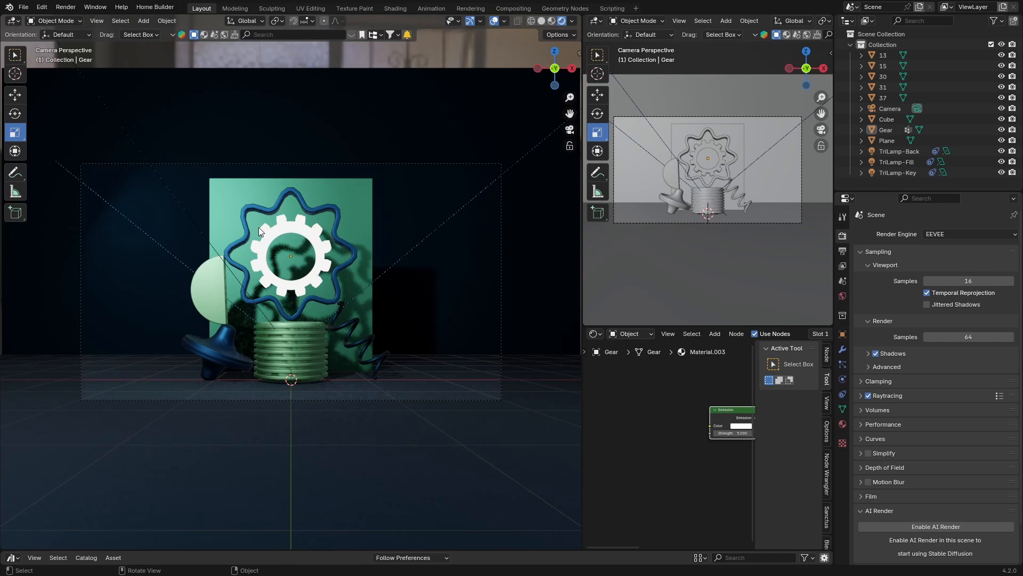
mouse_move(938, 233)
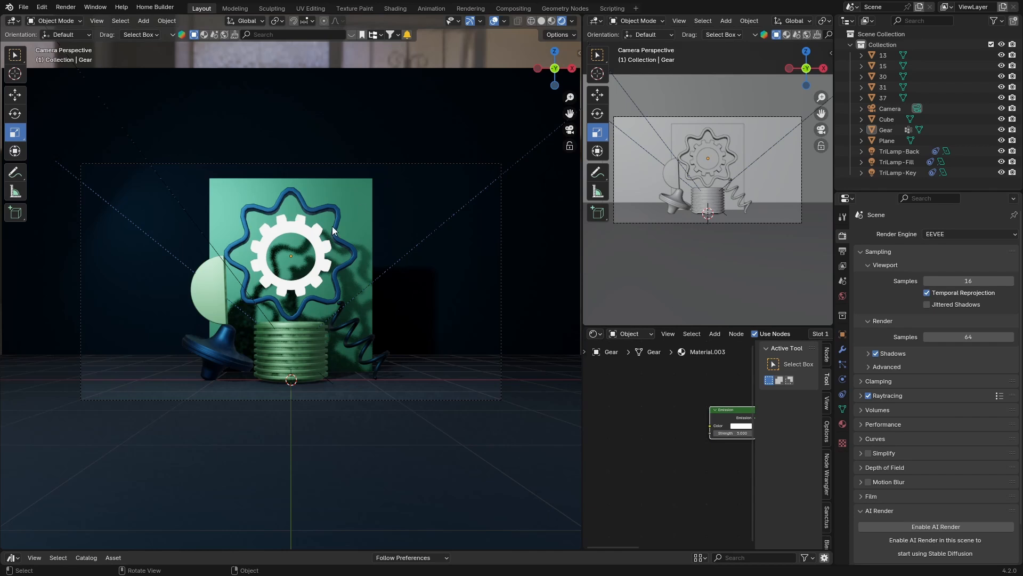
mouse_move(834, 340)
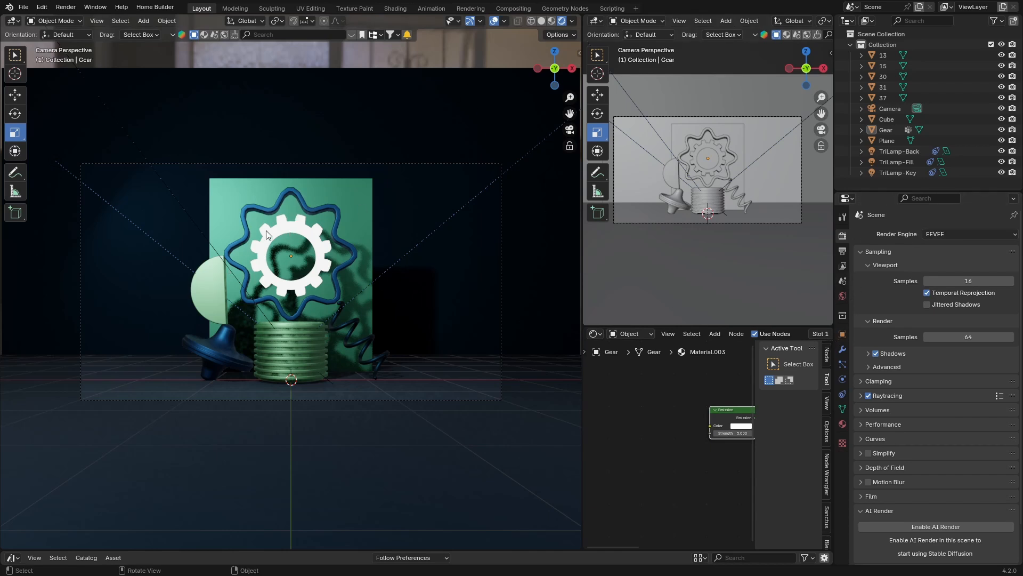
mouse_move(393, 141)
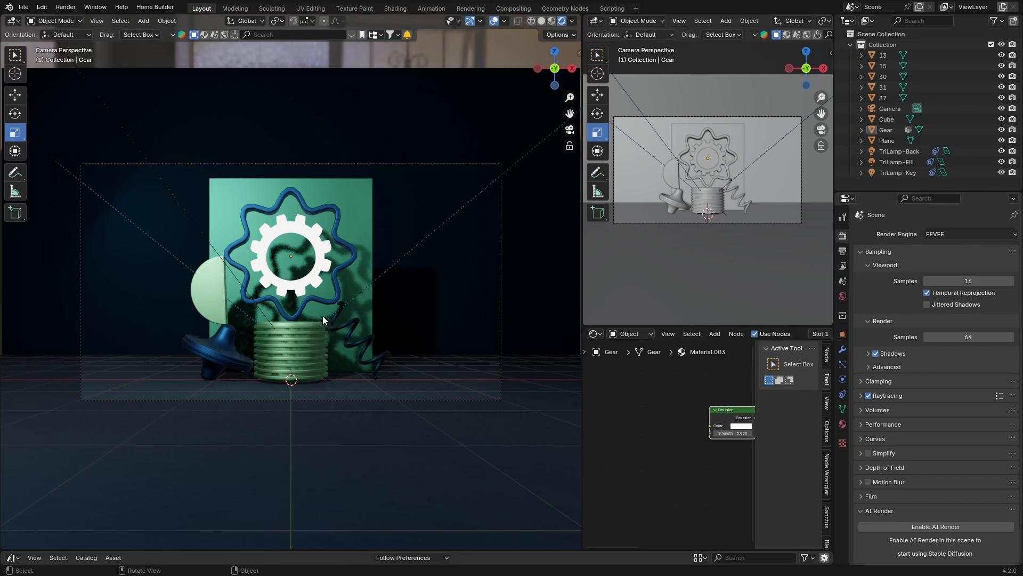
mouse_move(612, 302)
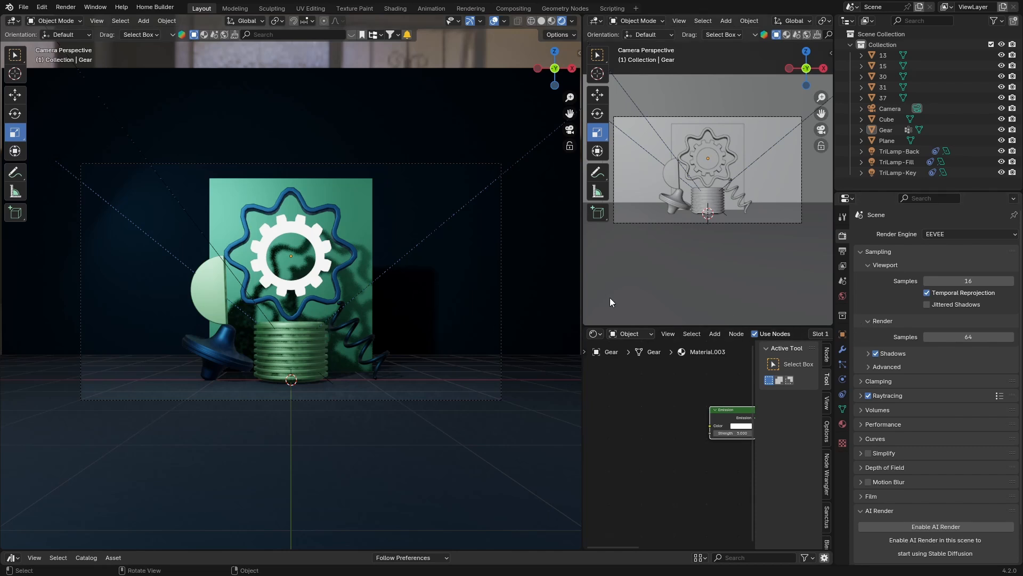
mouse_move(228, 46)
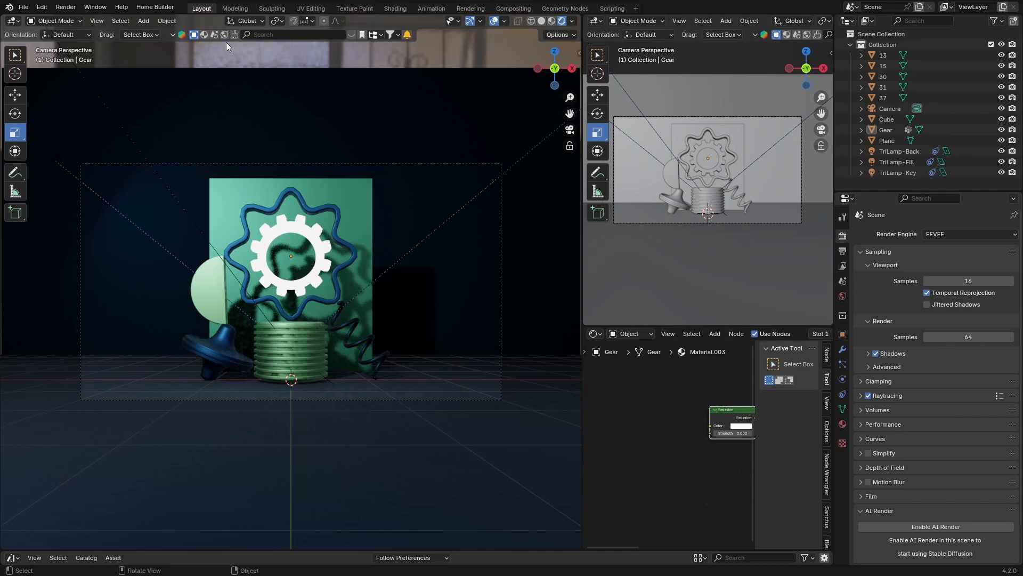
mouse_move(367, 45)
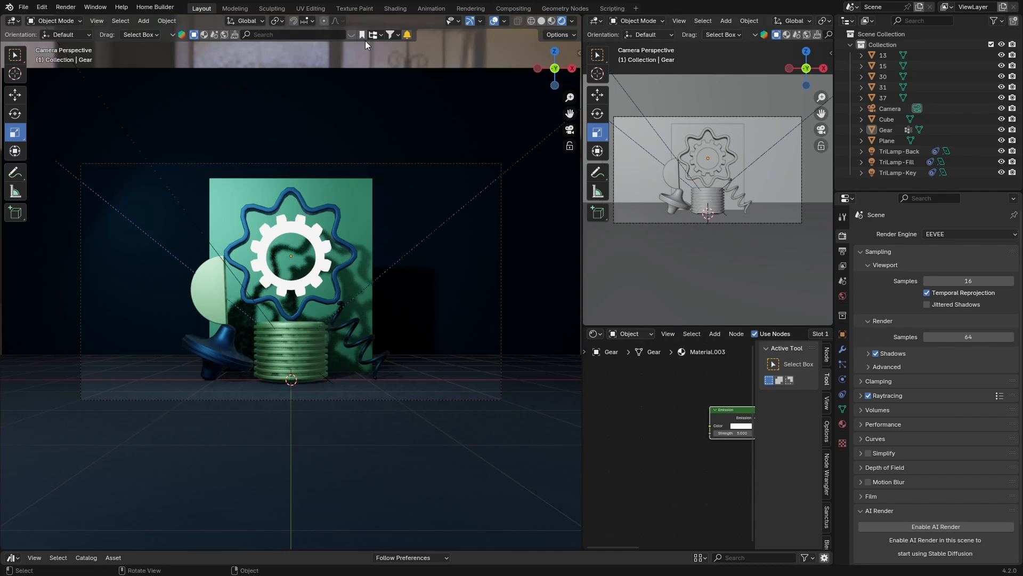
mouse_move(449, 98)
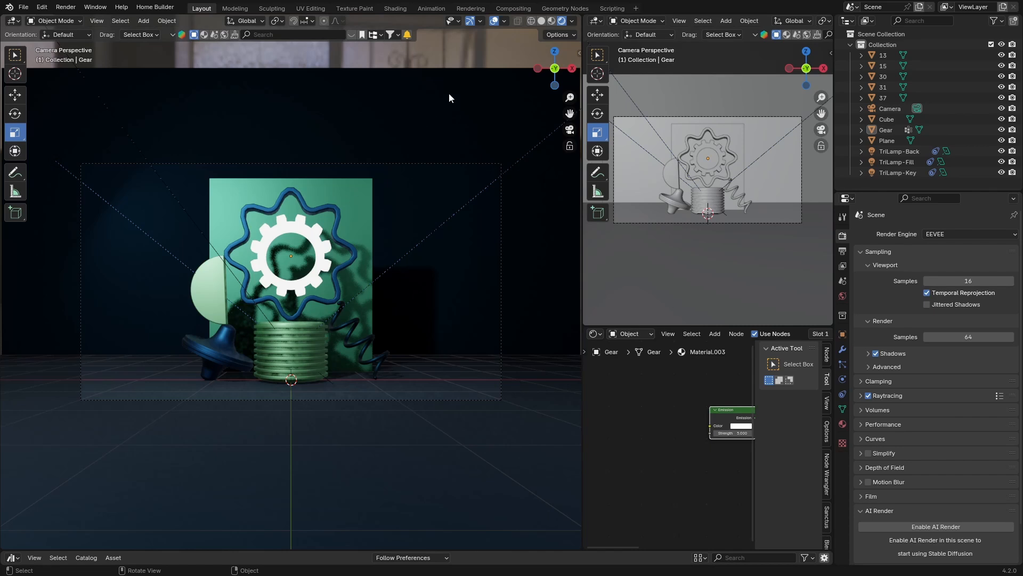
mouse_move(145, 347)
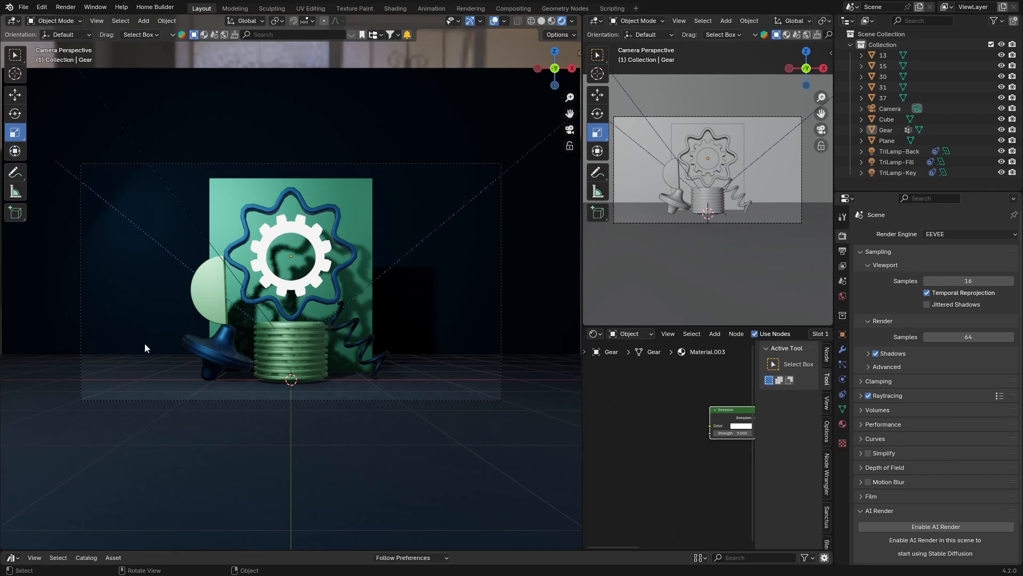
mouse_move(315, 300)
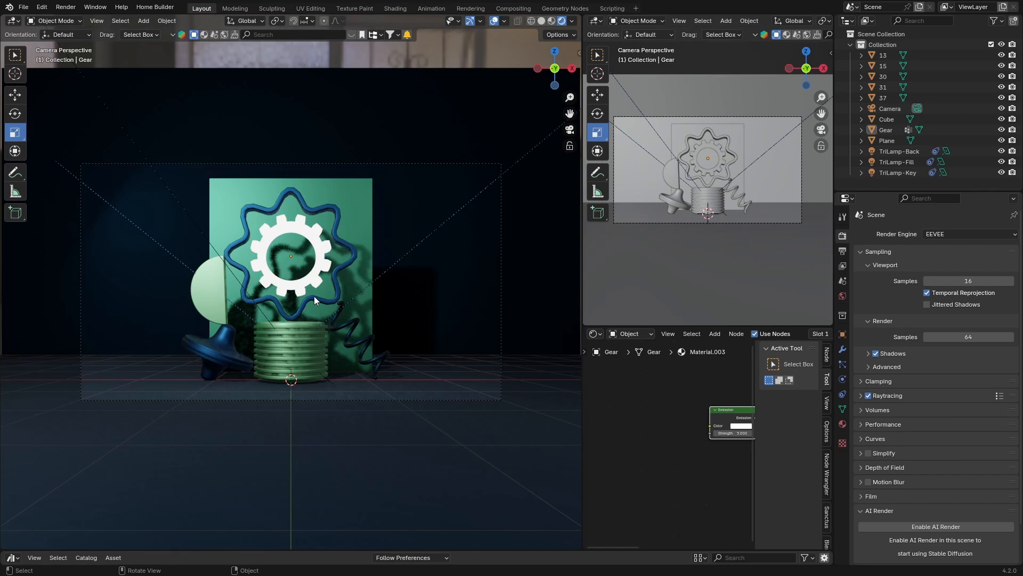
mouse_move(287, 273)
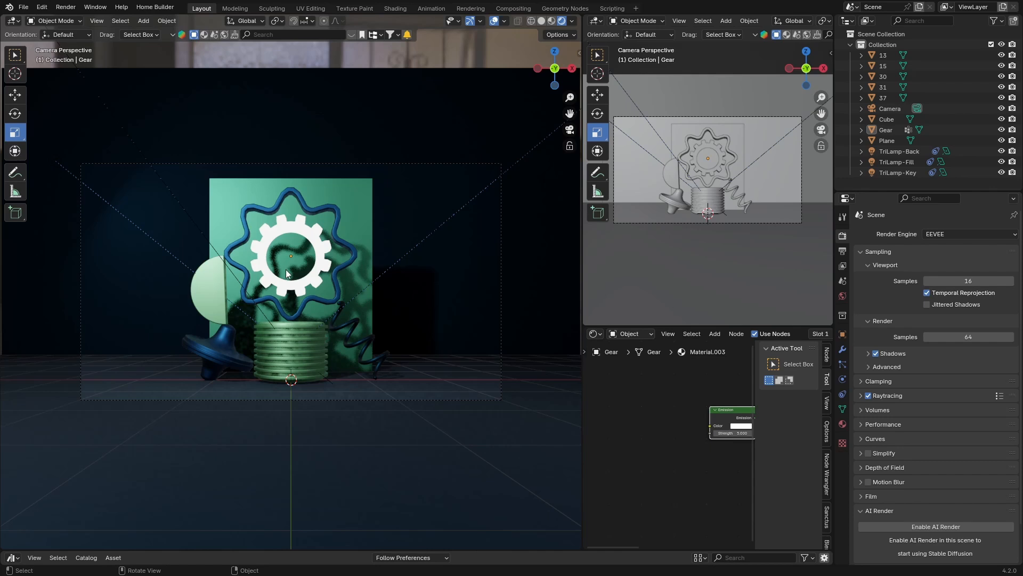
mouse_move(450, 71)
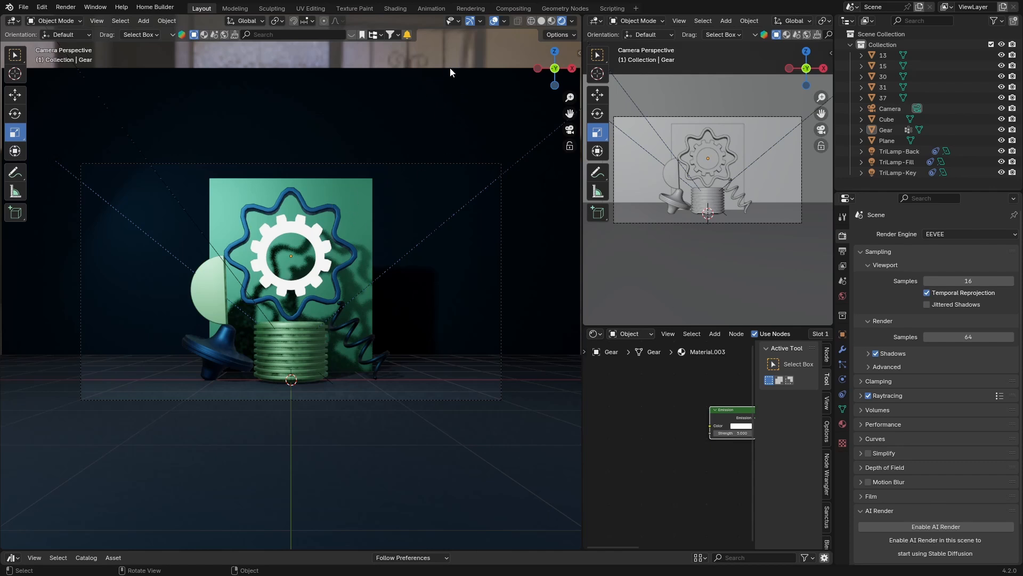
mouse_move(346, 257)
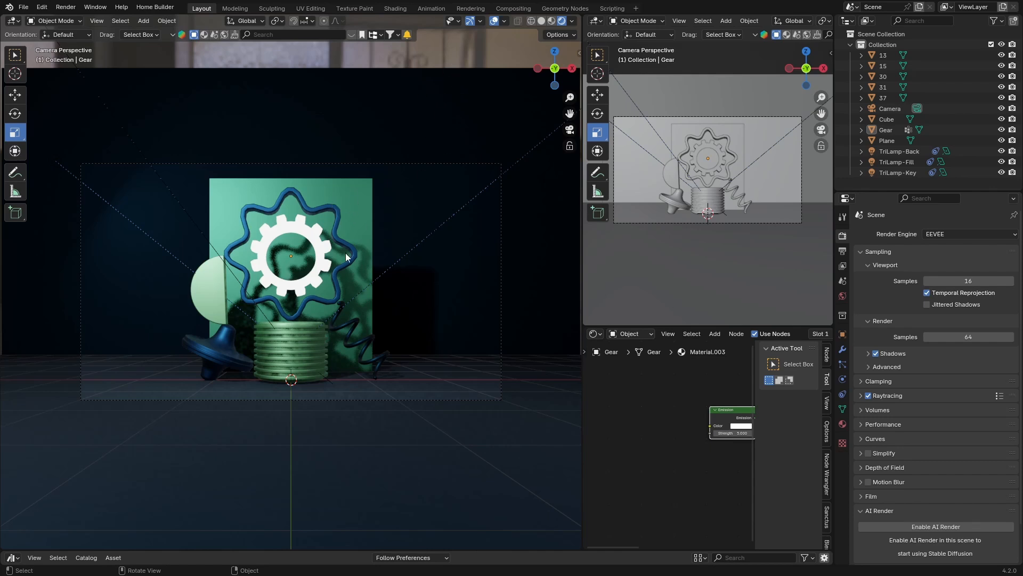